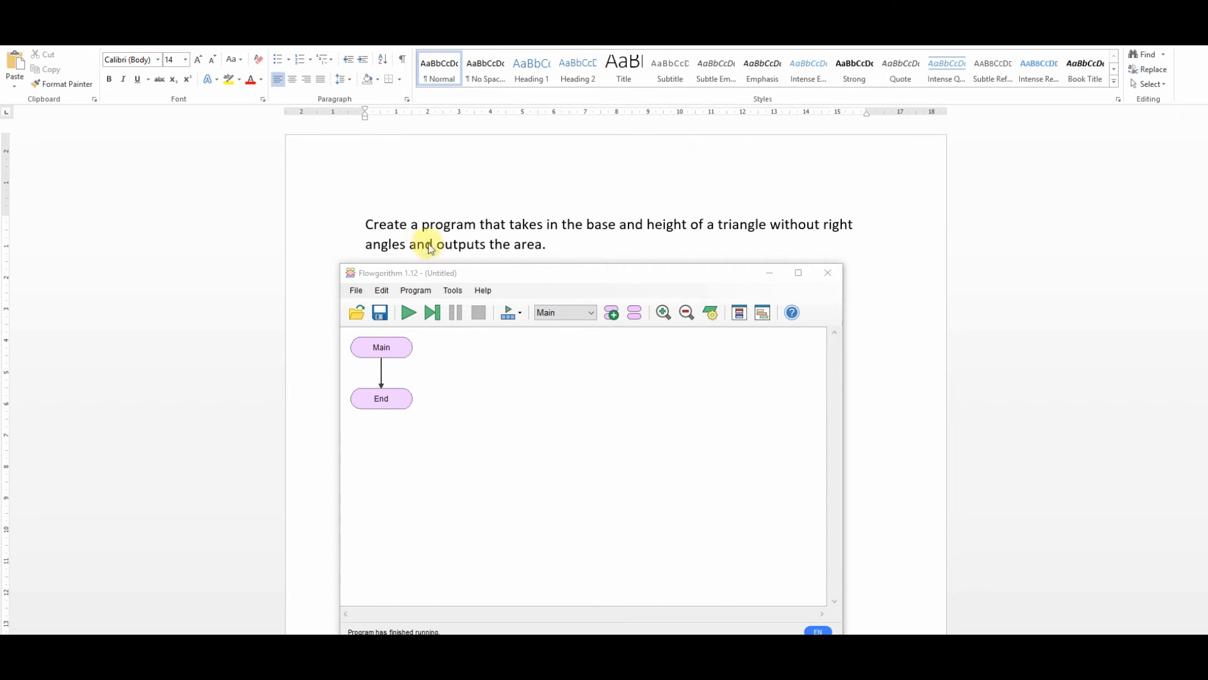
mouse_move(569, 272)
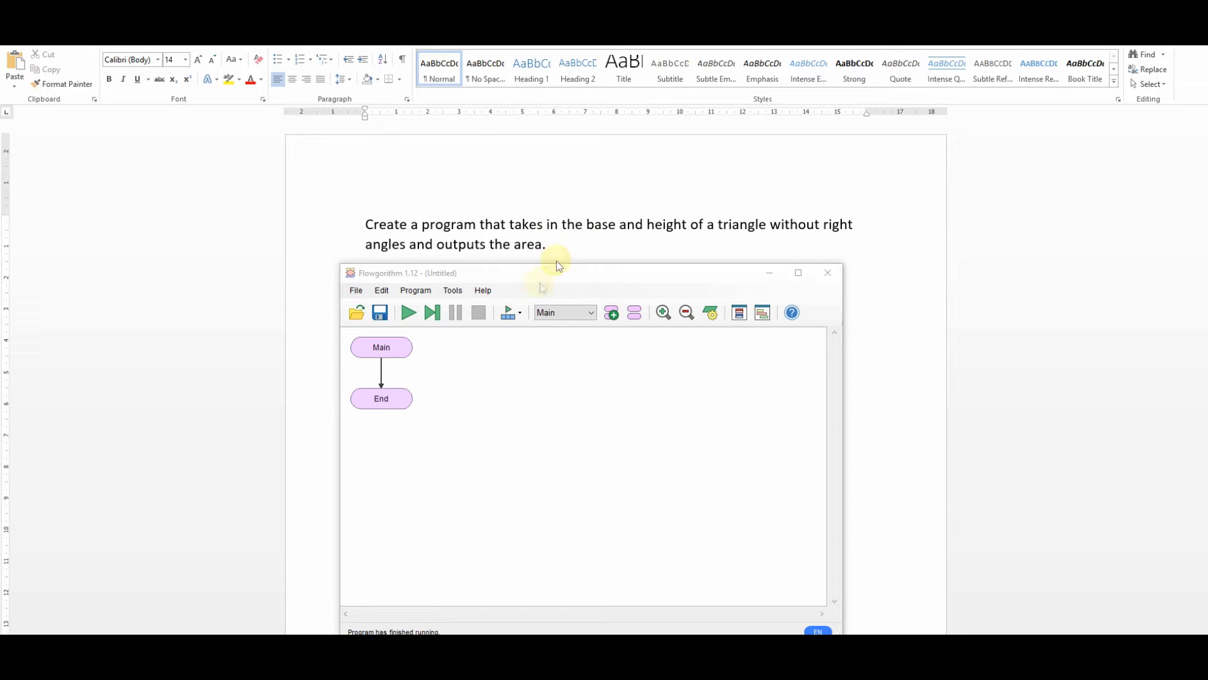
- Maximize the Flowgorithm window so the flowchart fills the screen
double_click(601, 224)
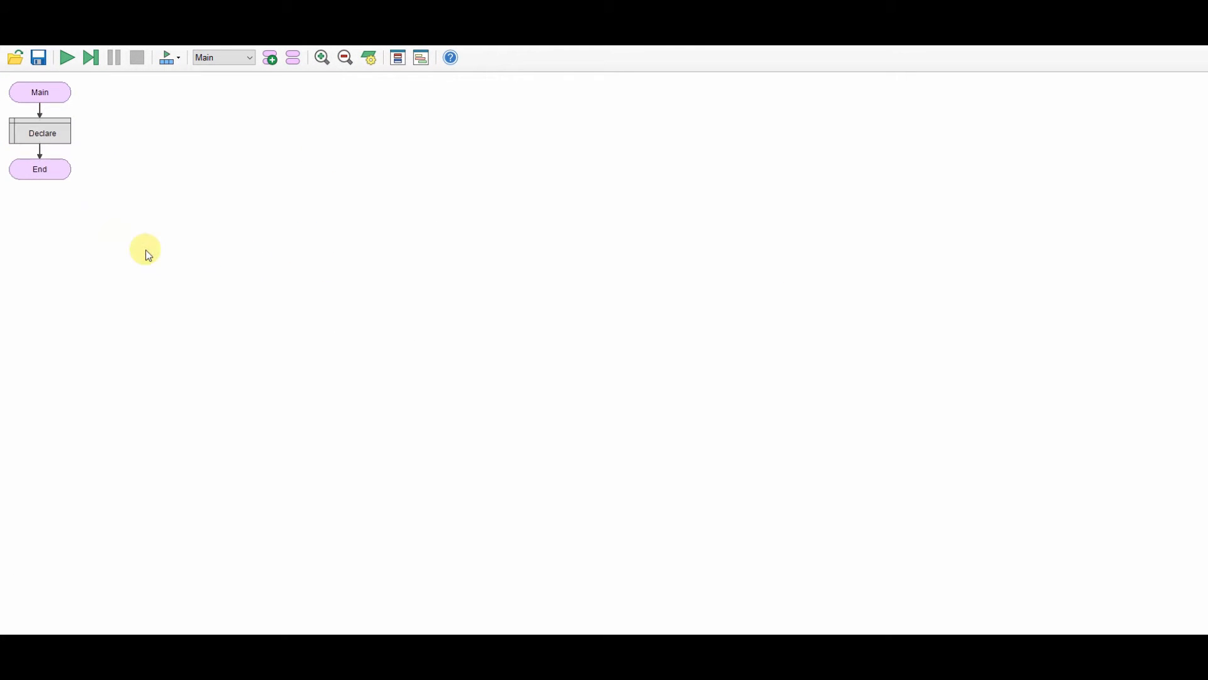
- Declare Base and Height as Real variables
double_click(42, 133)
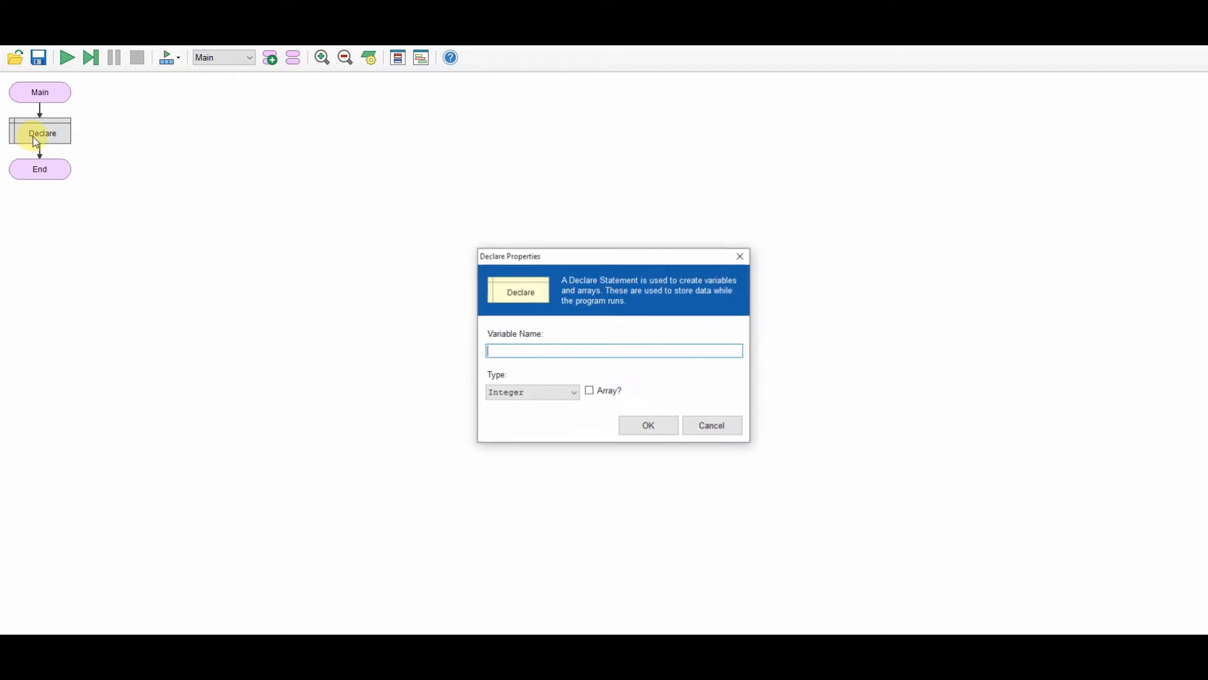
text(Base)
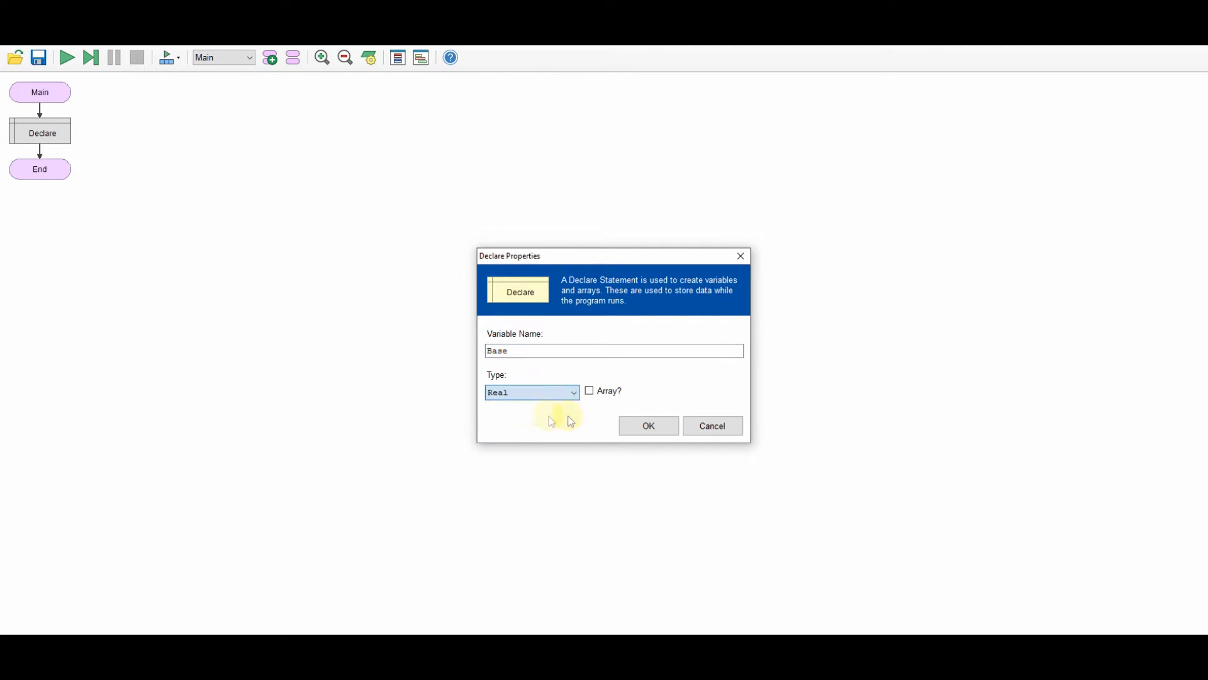
click(648, 426)
text(Height)
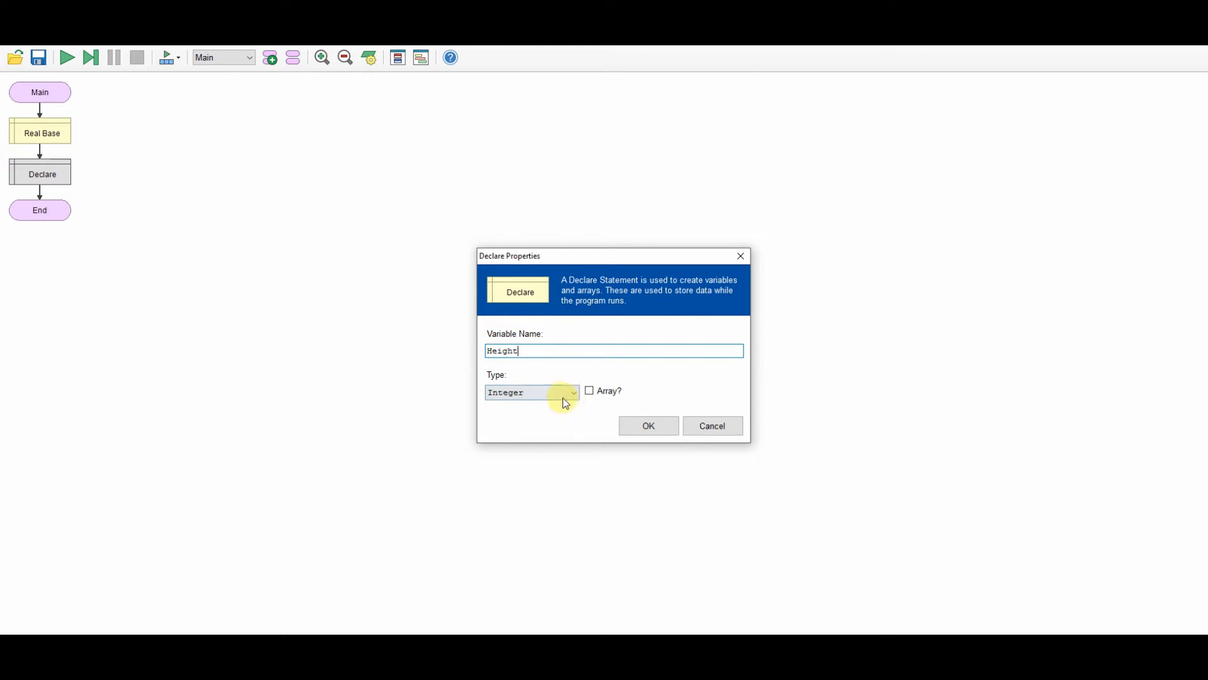
click(647, 425)
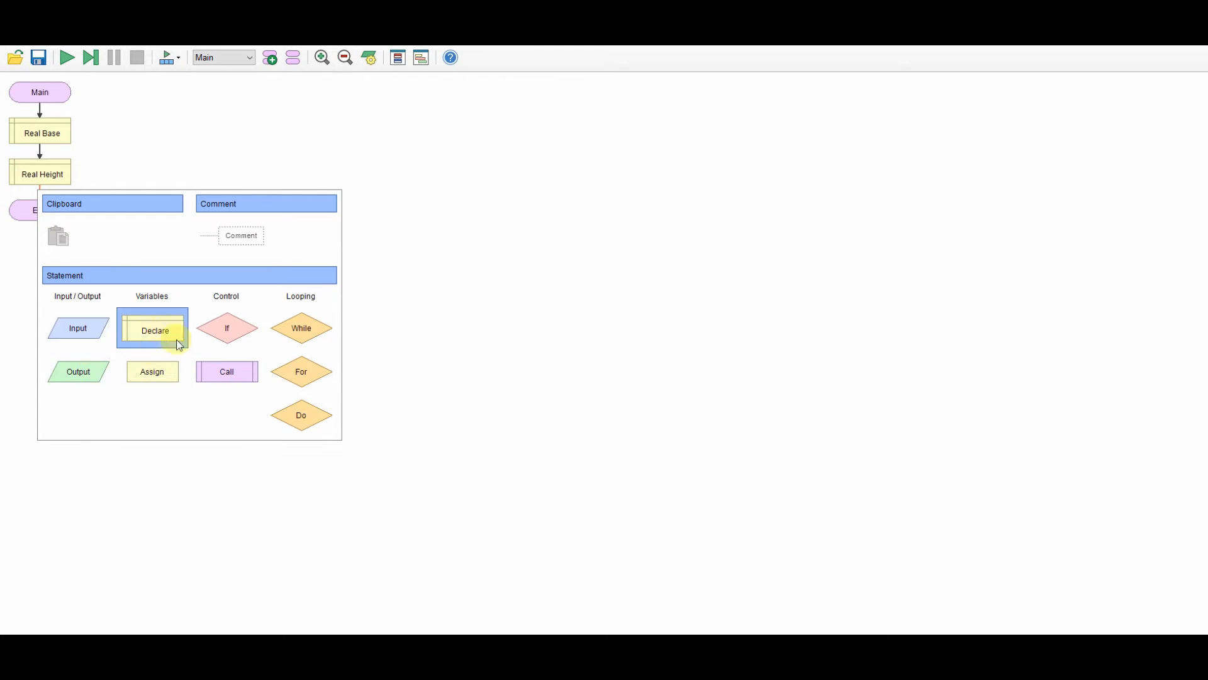
- Add a third declaration making Area a String variable
click(154, 330)
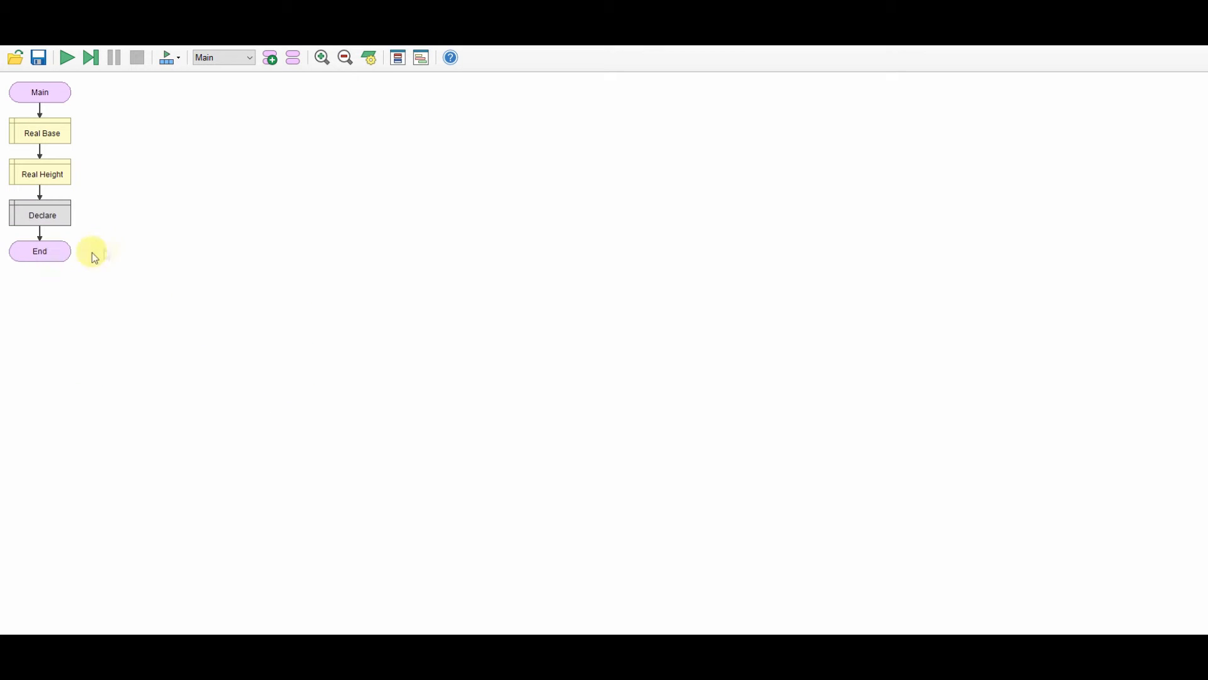
double_click(42, 215)
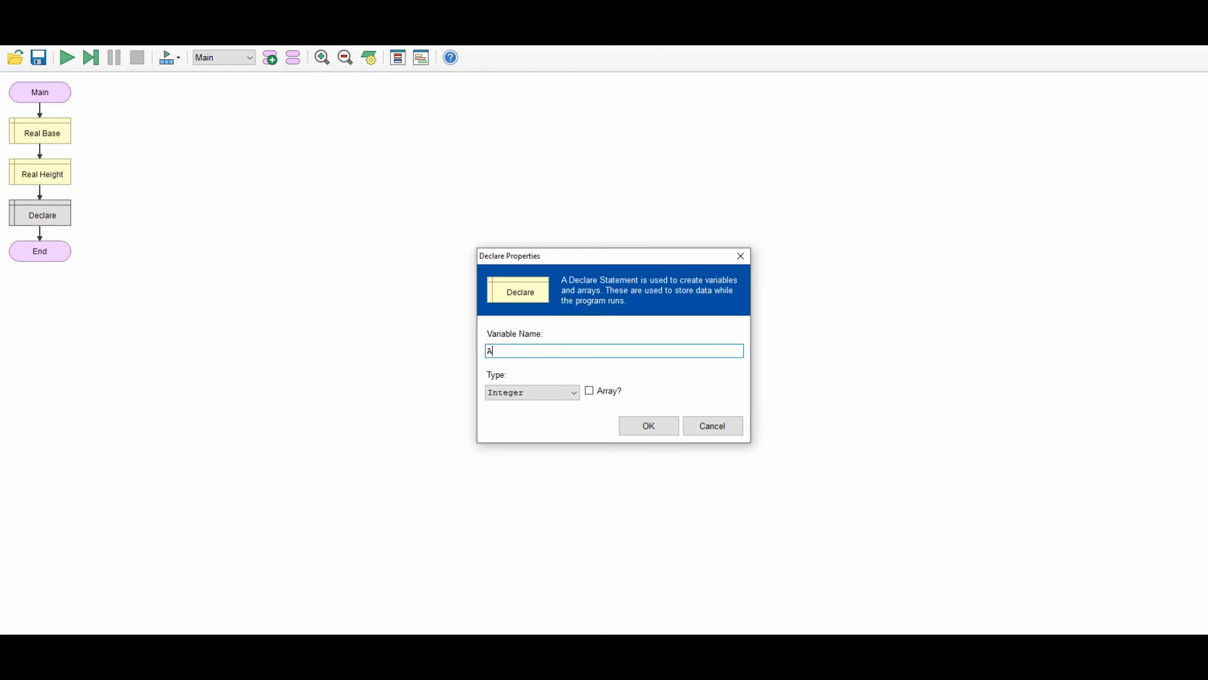
text(rea)
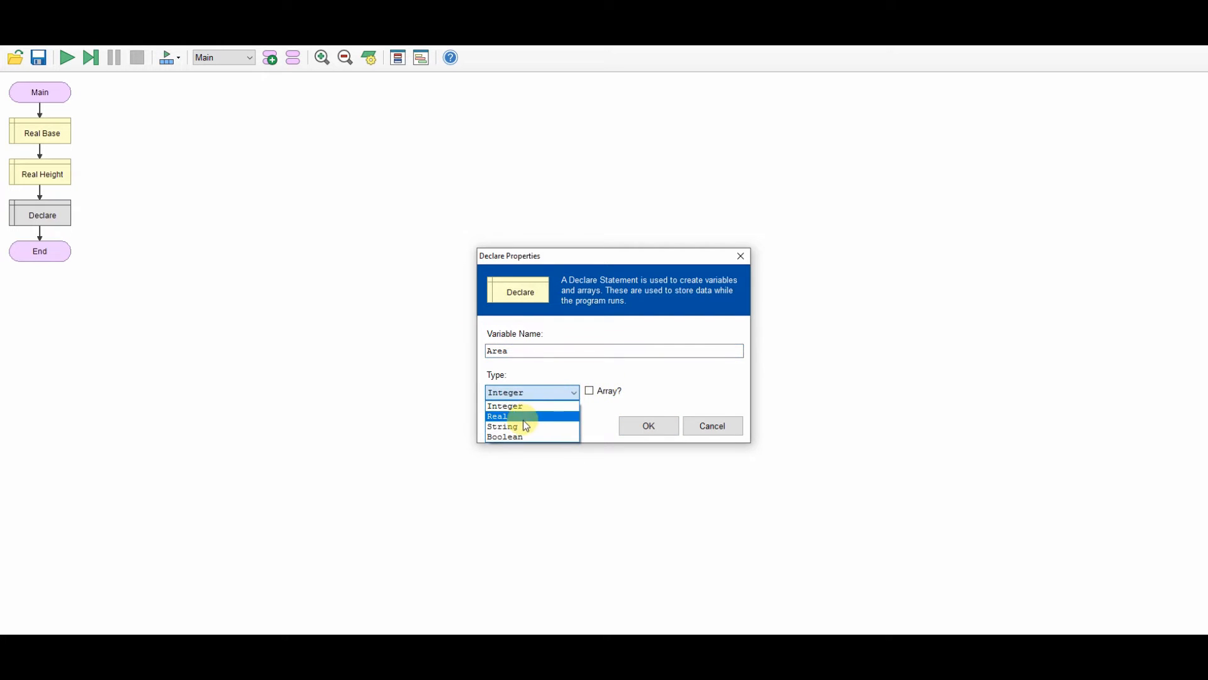
click(502, 427)
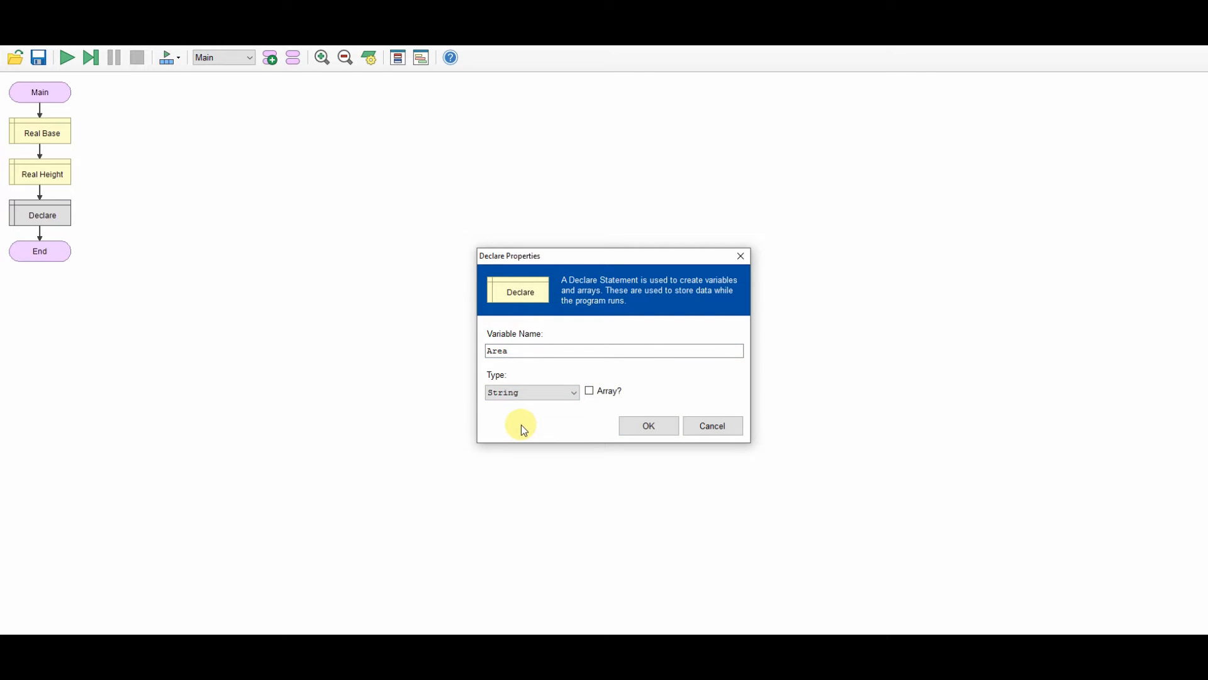
mouse_move(682, 462)
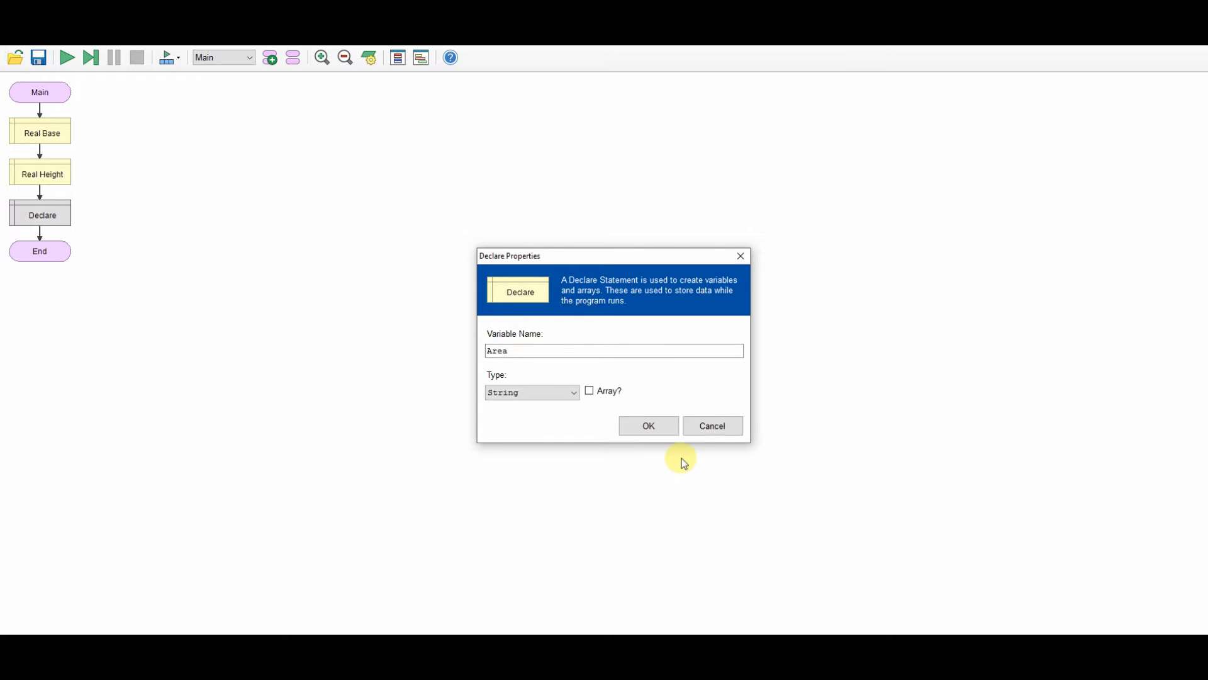
click(647, 426)
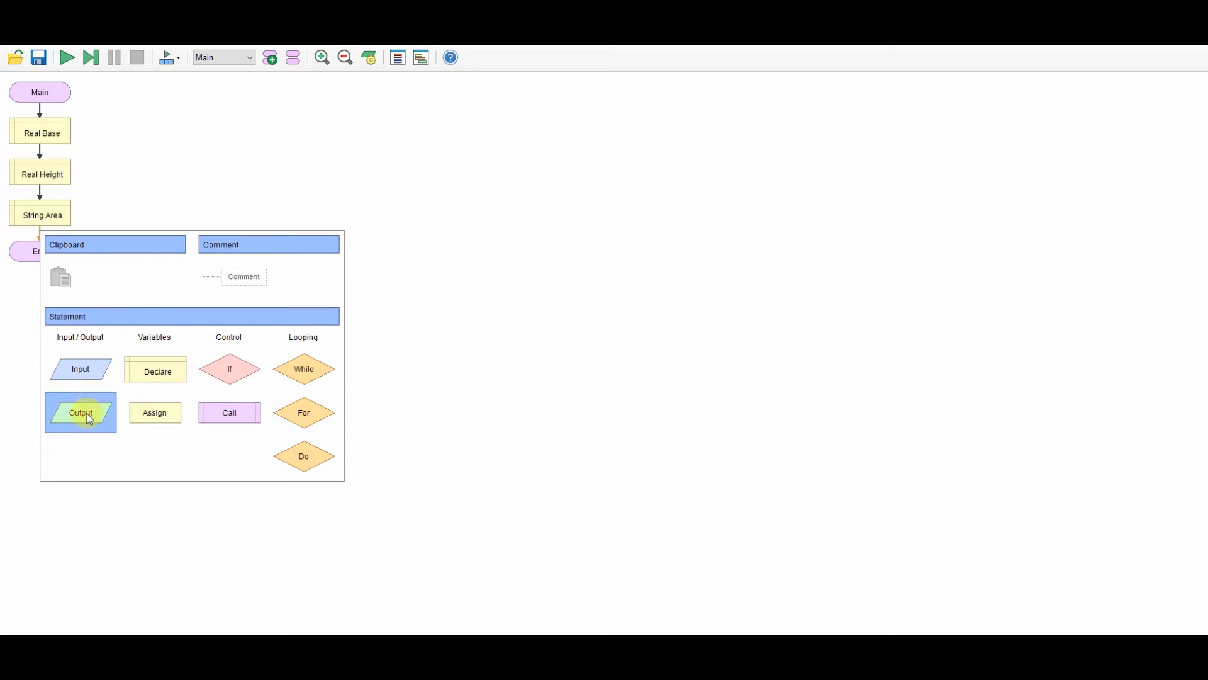
- Output "Please enter the base length" and read the answer into Base
click(80, 411)
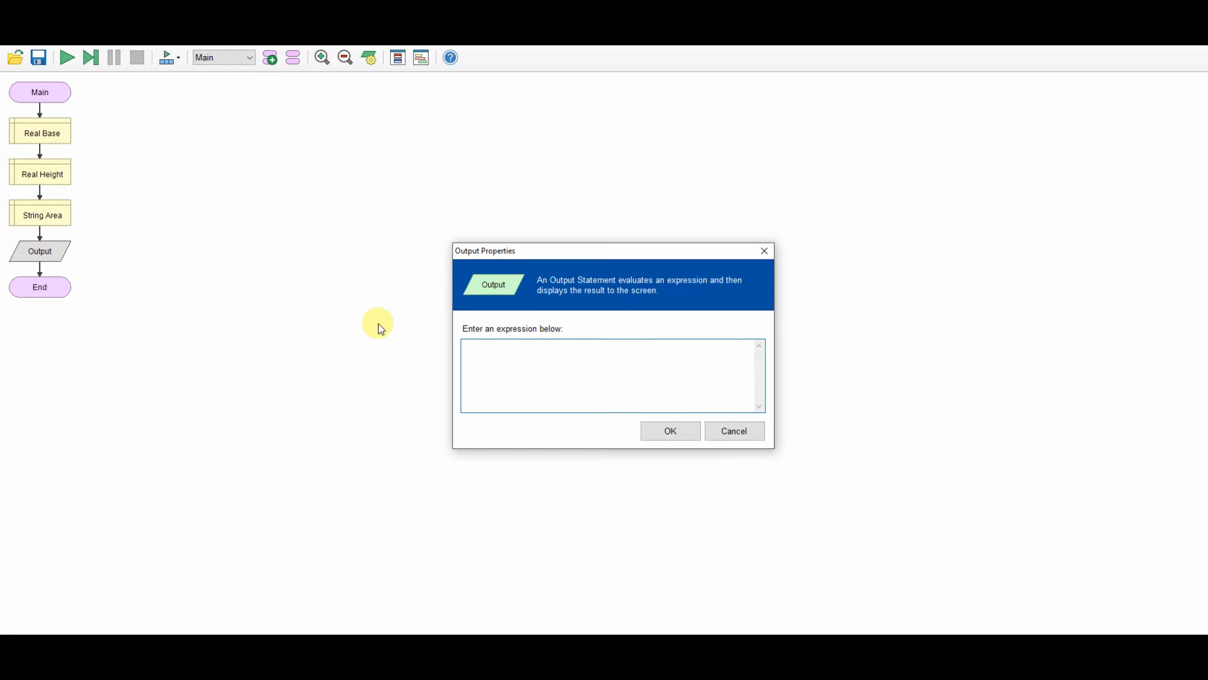
text("Pleas)
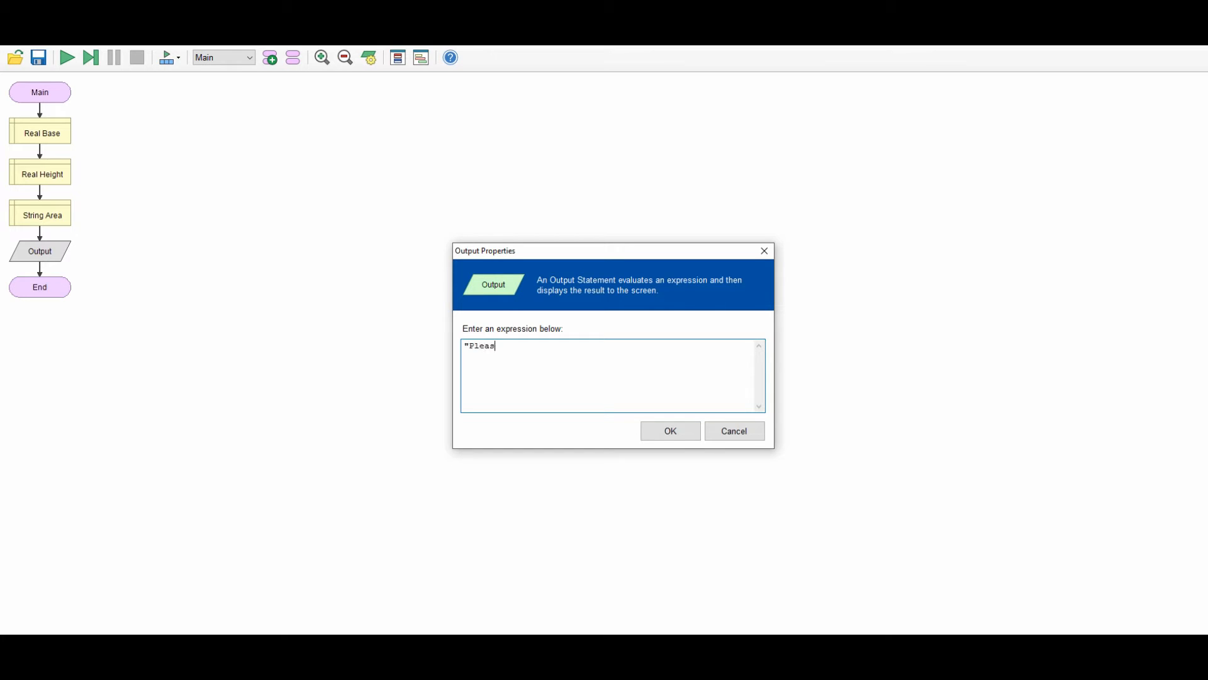
text(e enter the)
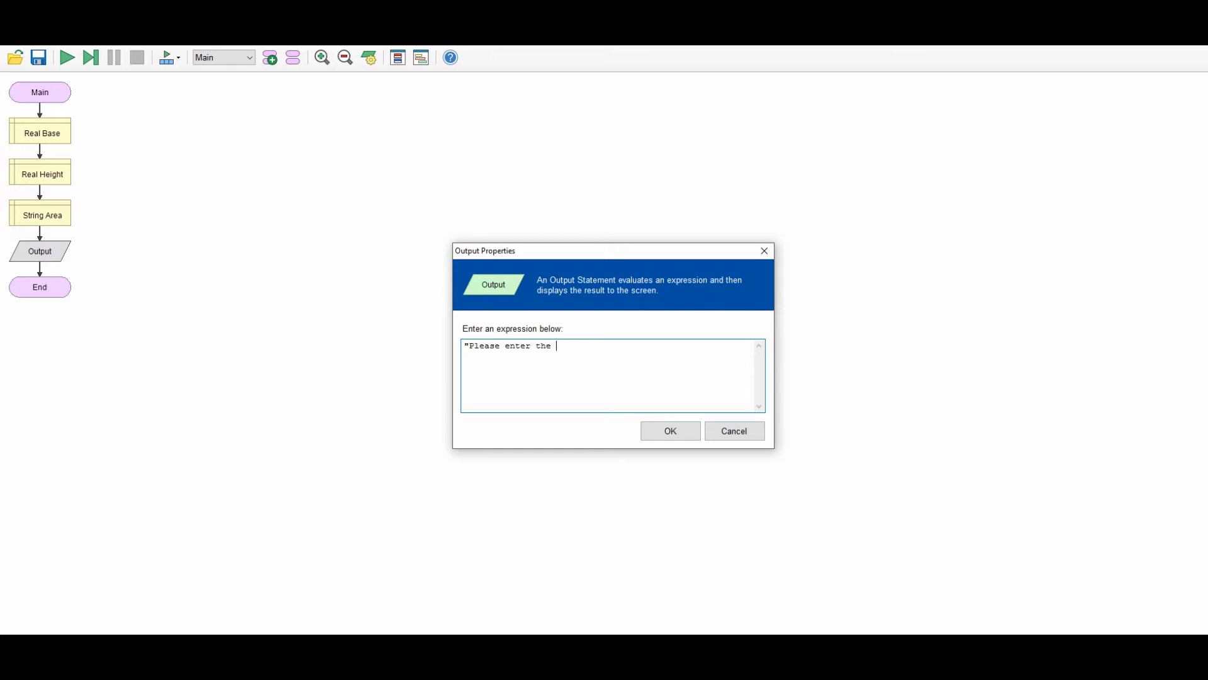
text(base le)
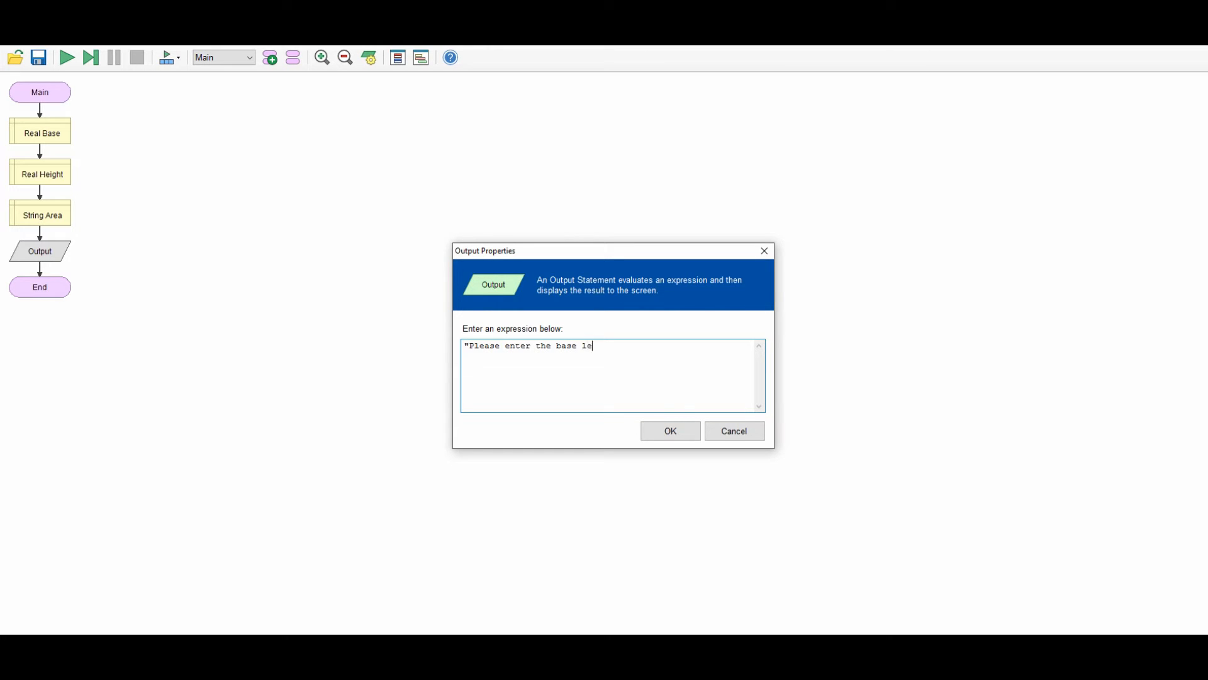
text(ngth")
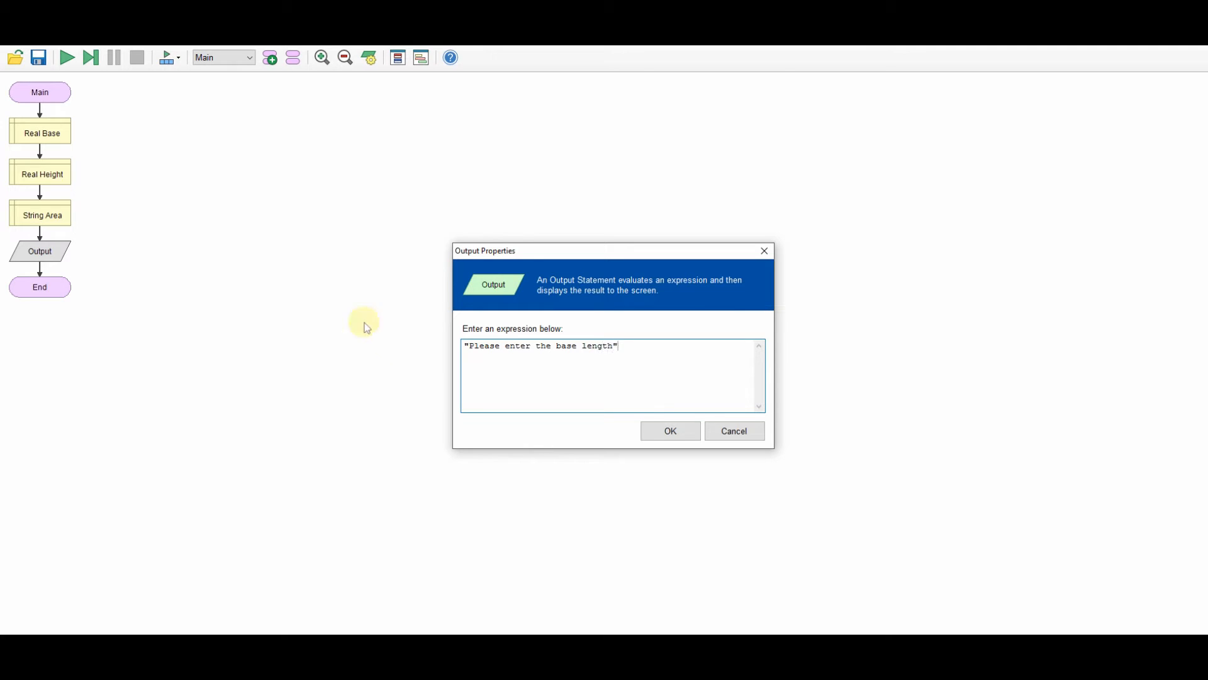
click(669, 429)
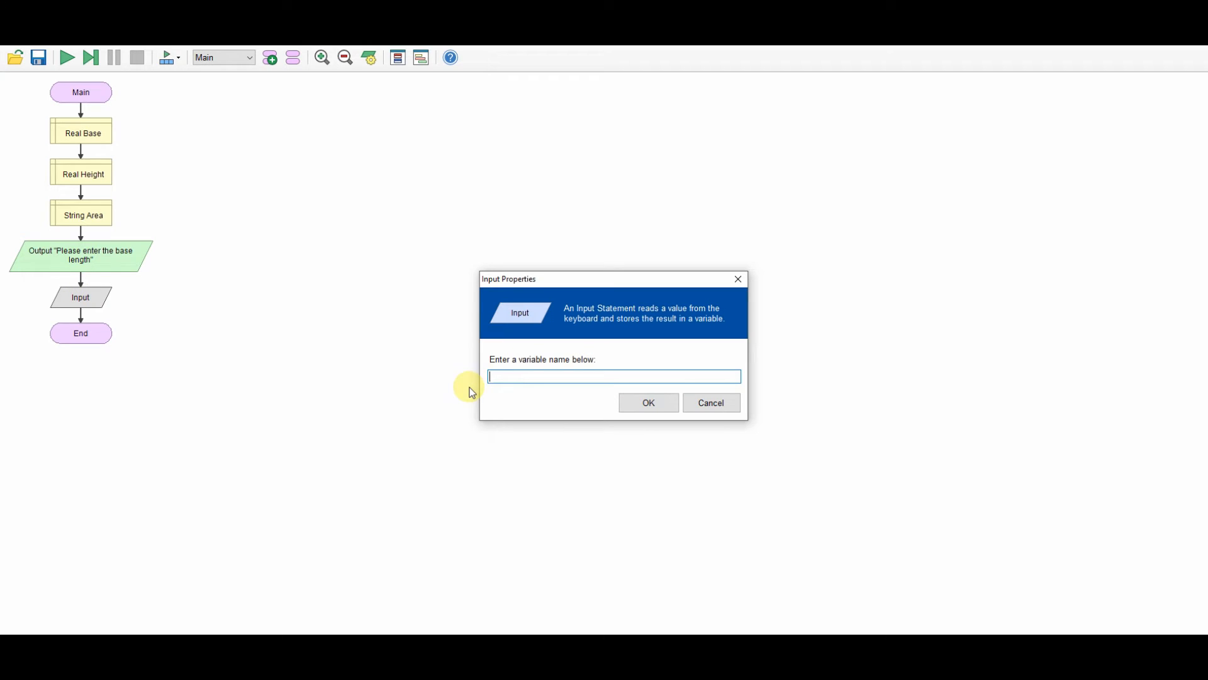
click(647, 402)
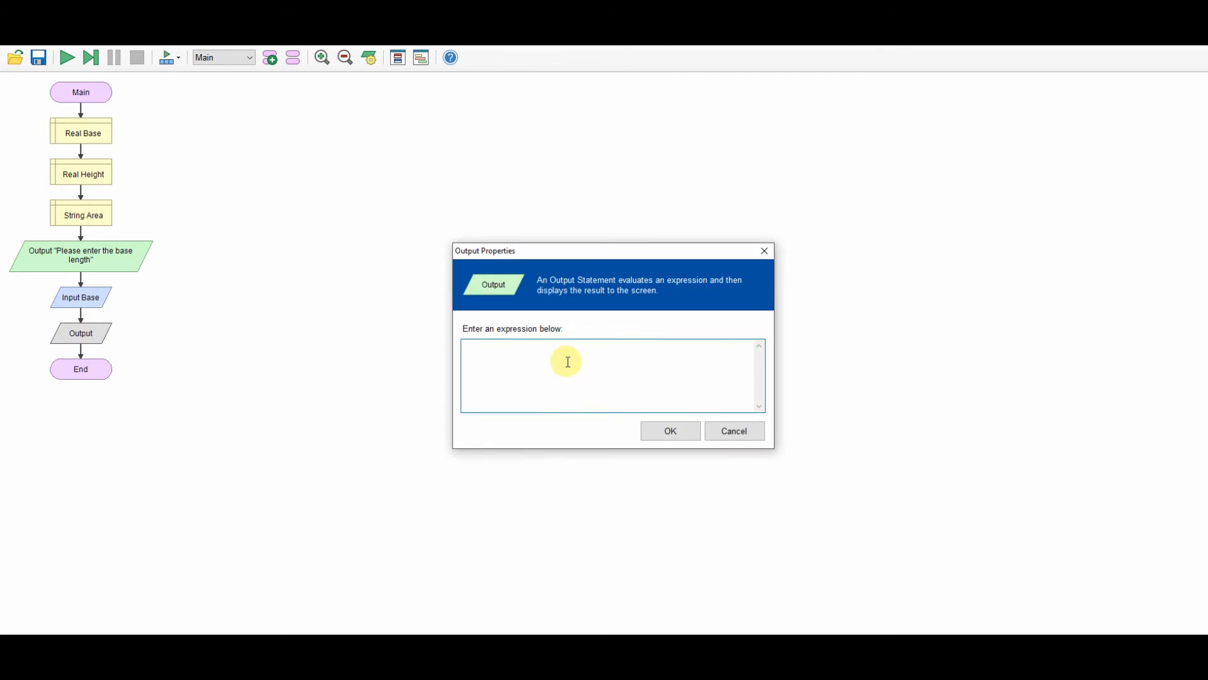
- Output "Please enter the height of the triangle" and read the value into Height
text("Please enter the h)
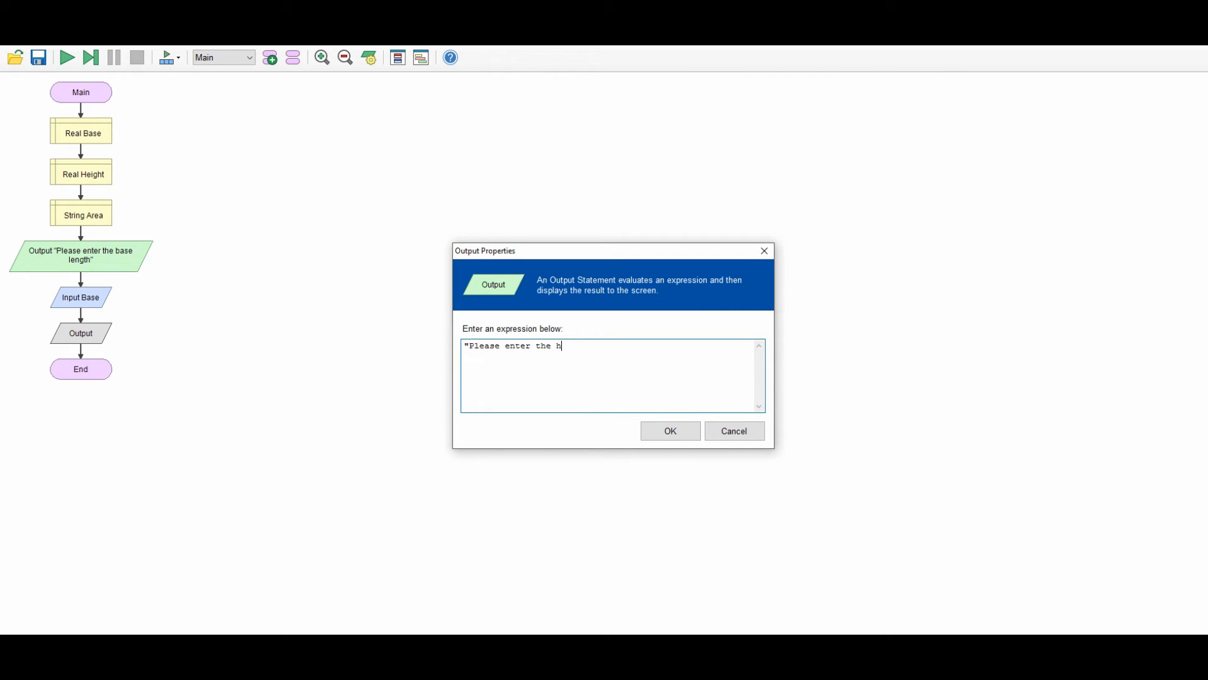
text(eight t)
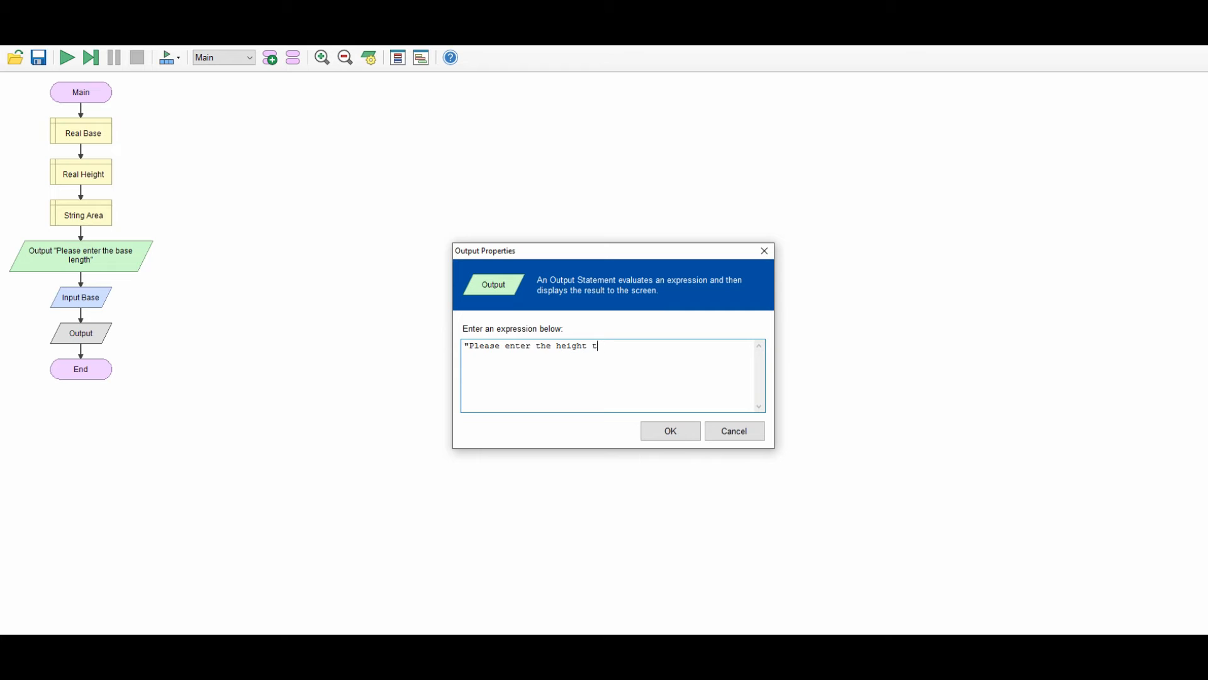
text(of the trianh)
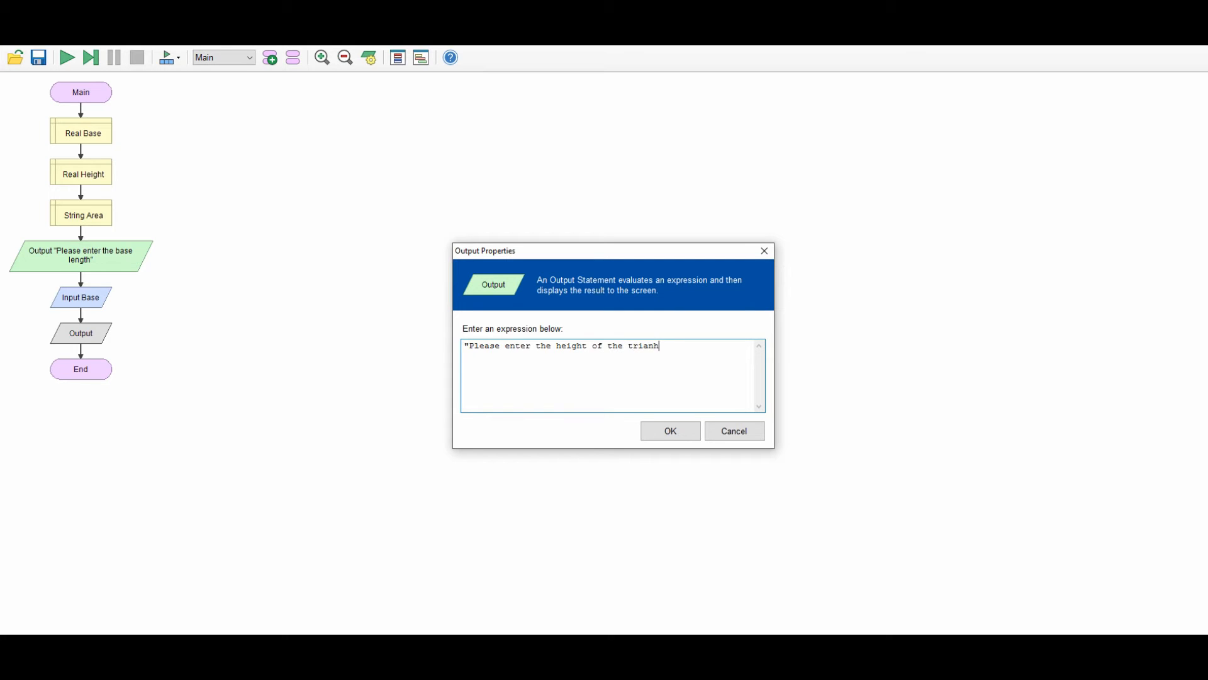
text(gle")
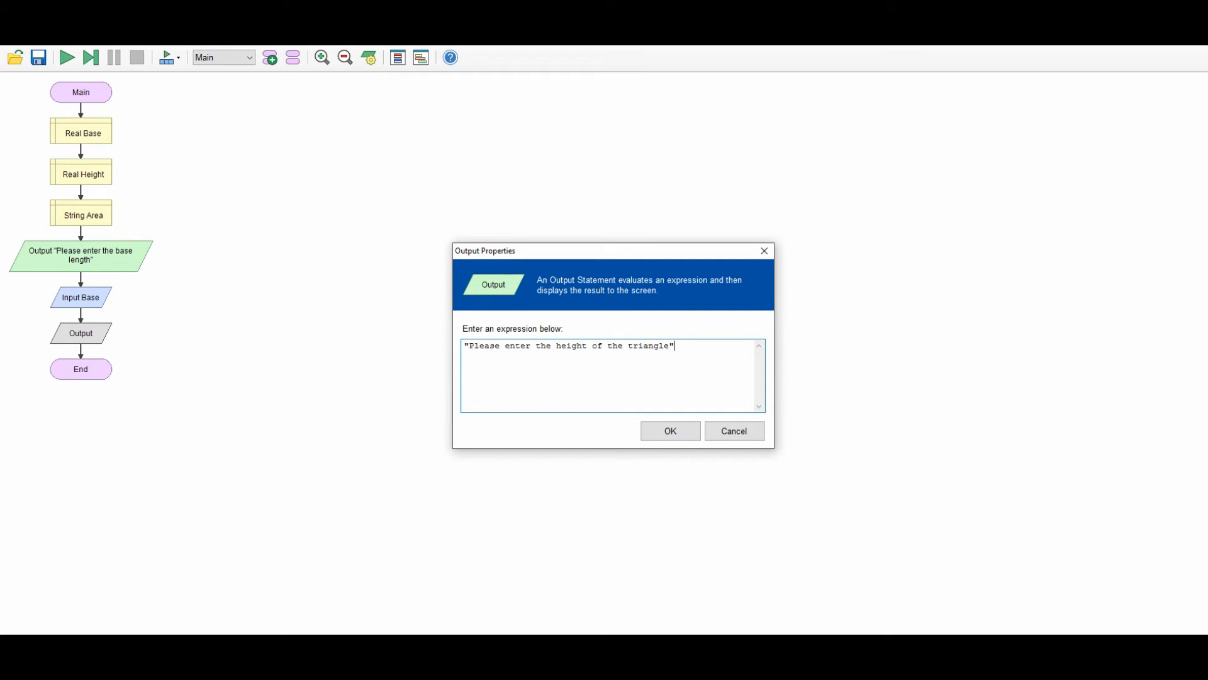
click(669, 431)
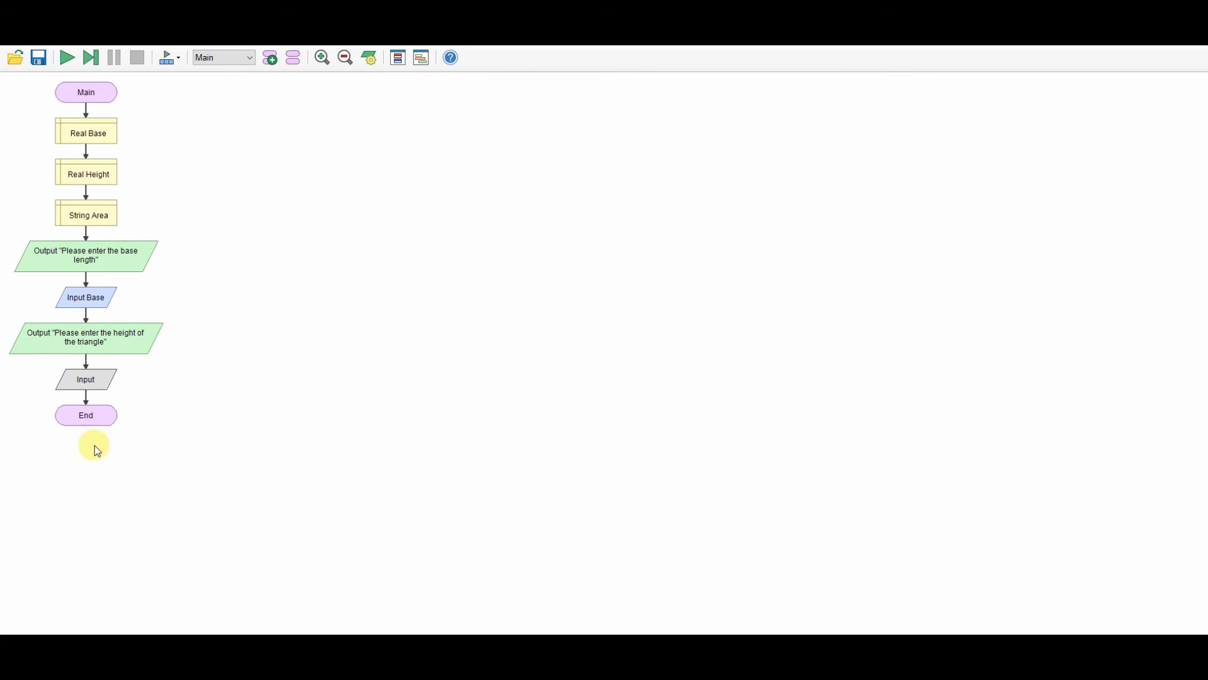
double_click(86, 379)
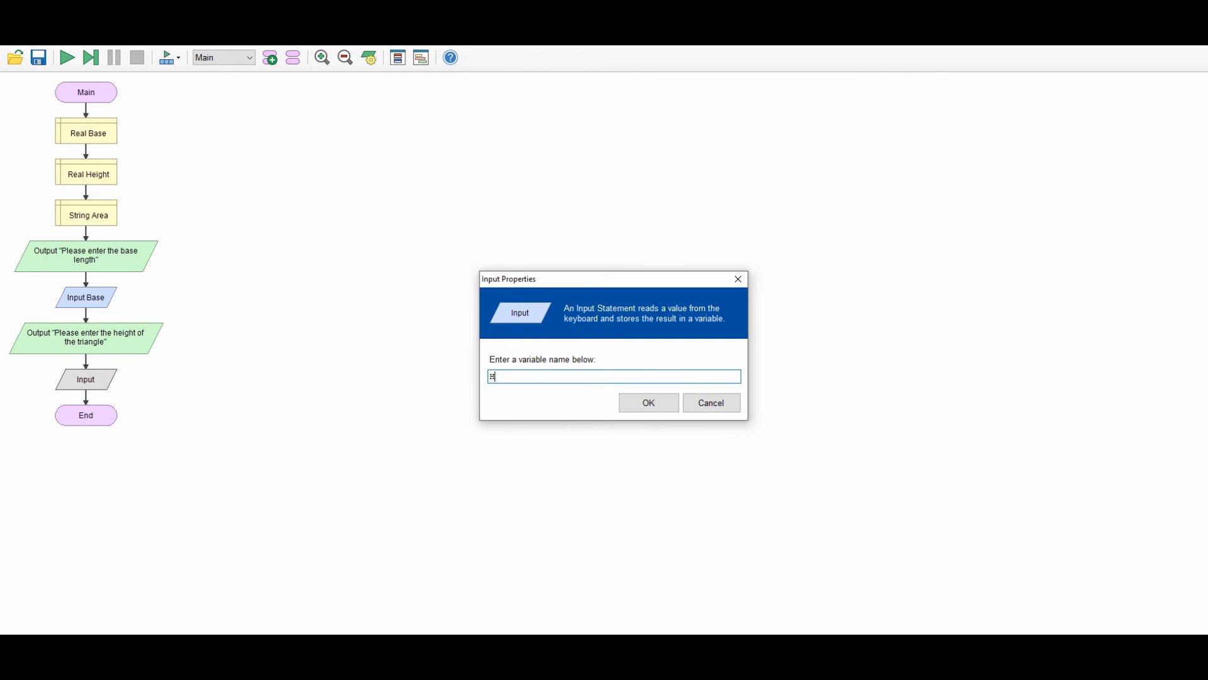
click(647, 402)
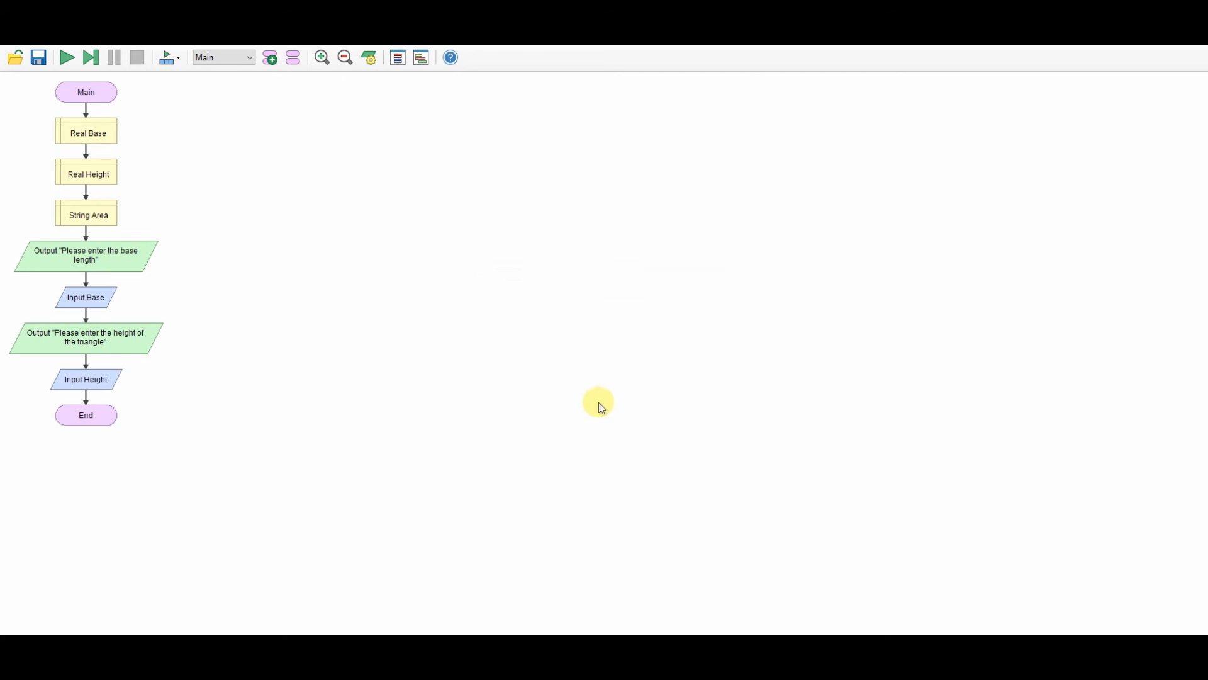
mouse_move(86, 405)
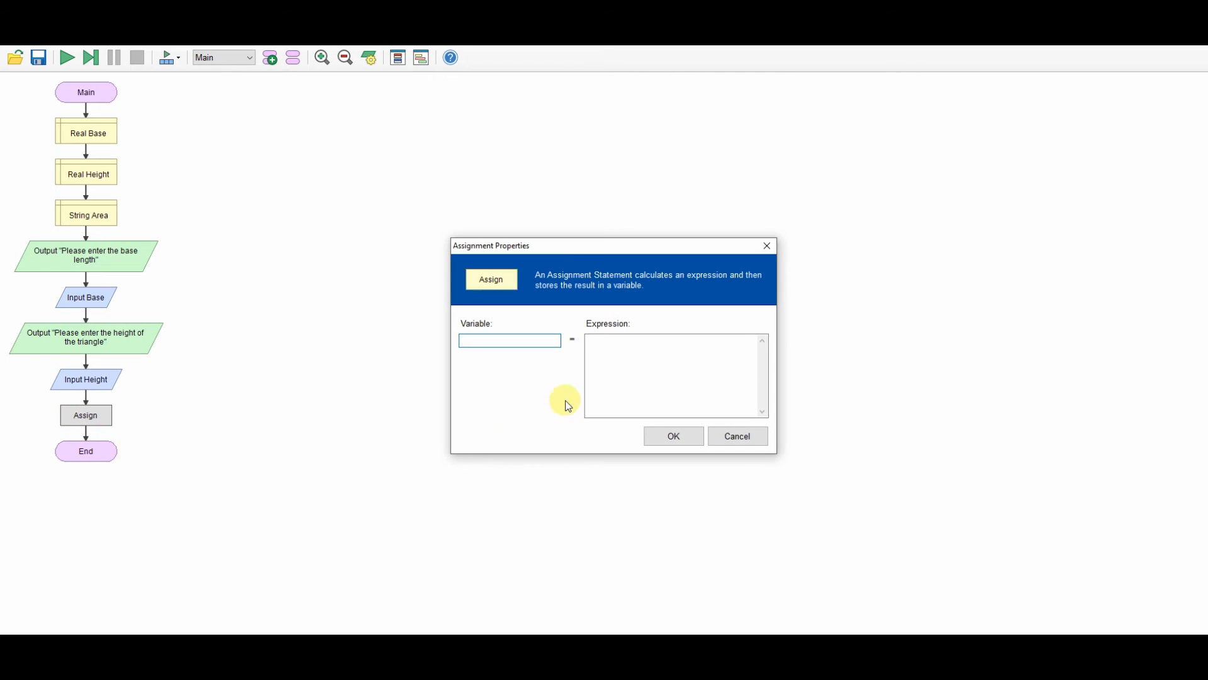
- Assign Area = ToFixed(0.5 * (Base * Height), 2) after Input Height
text(a)
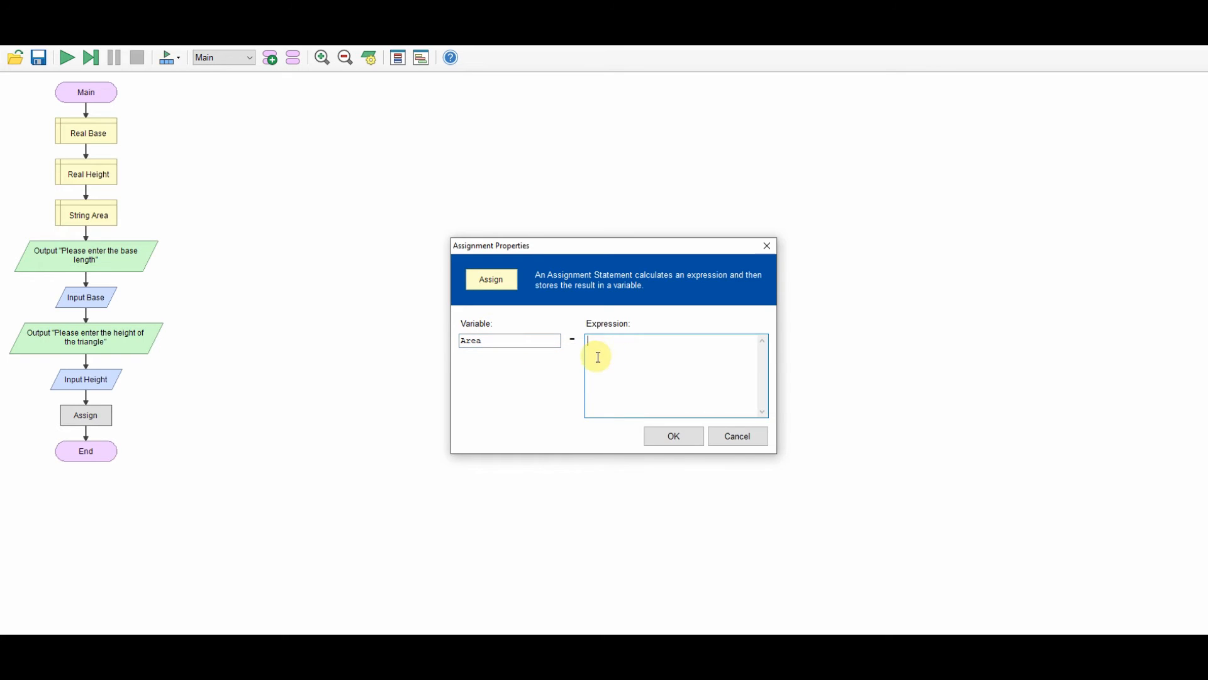
text(ToFixed)
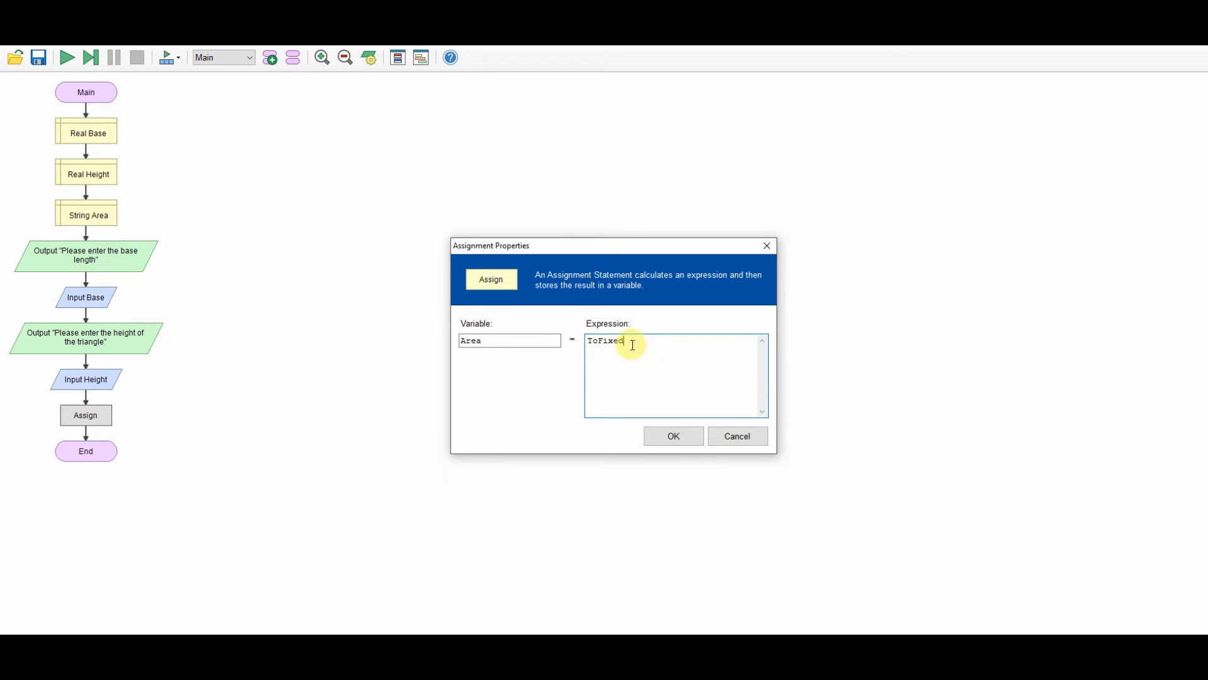
mouse_move(631, 348)
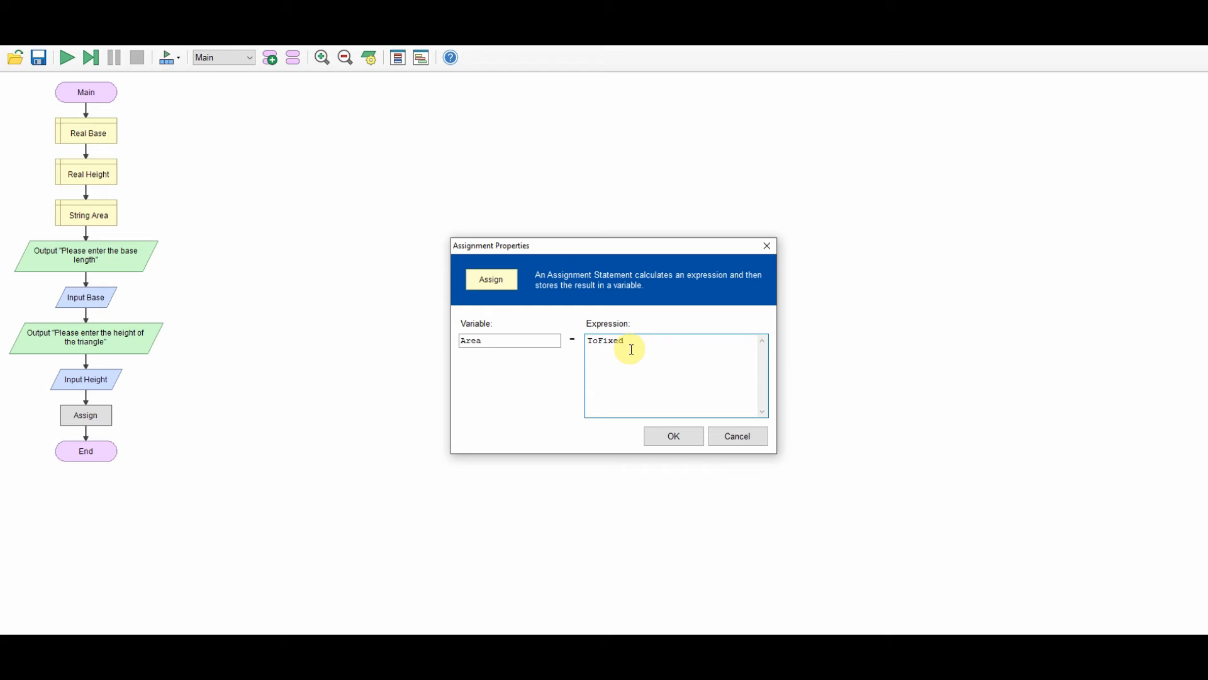
text(()
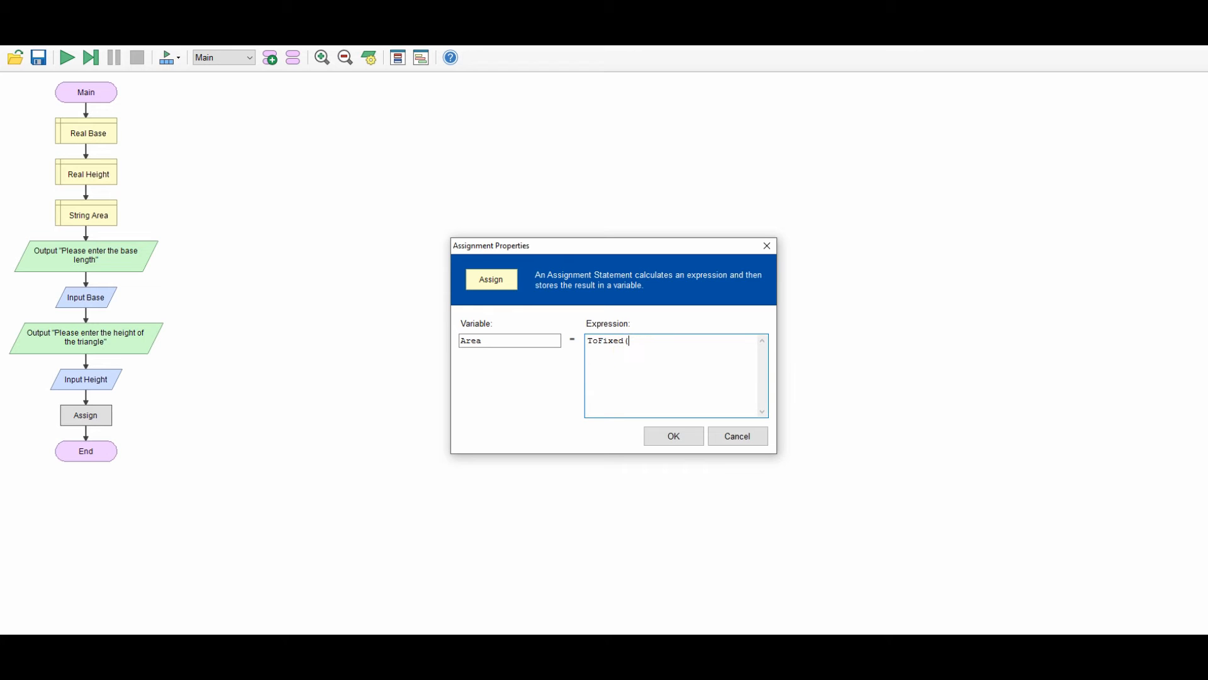
text(0.5 *)
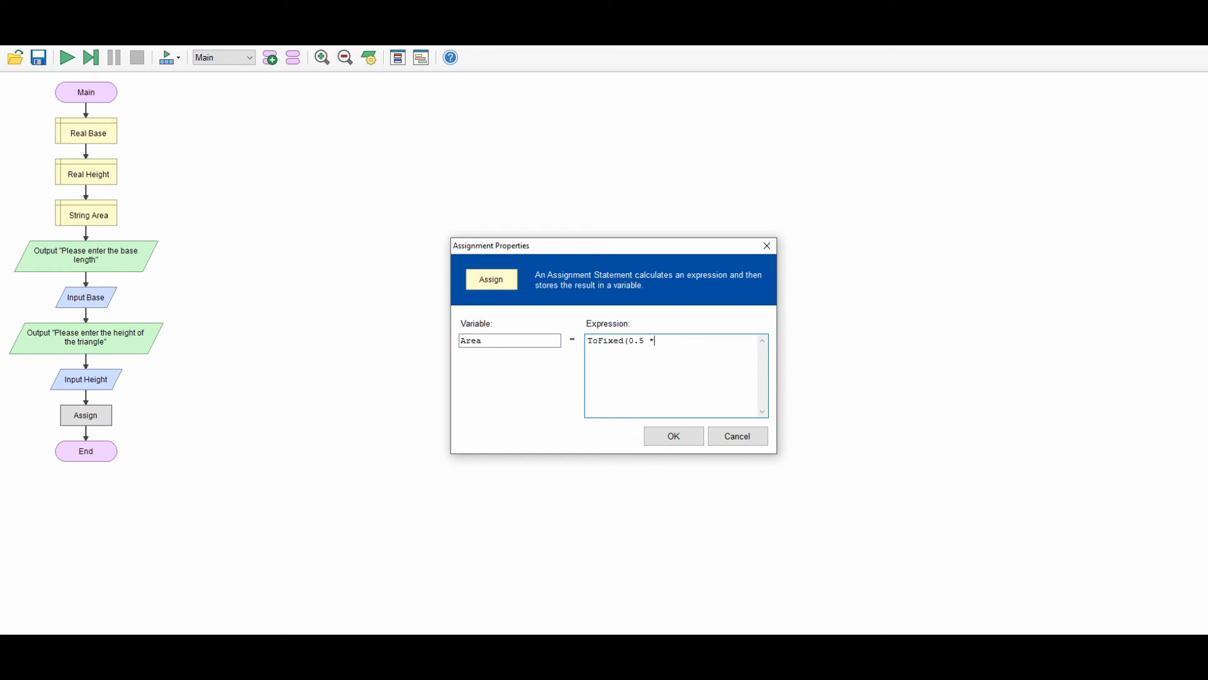
text((b)
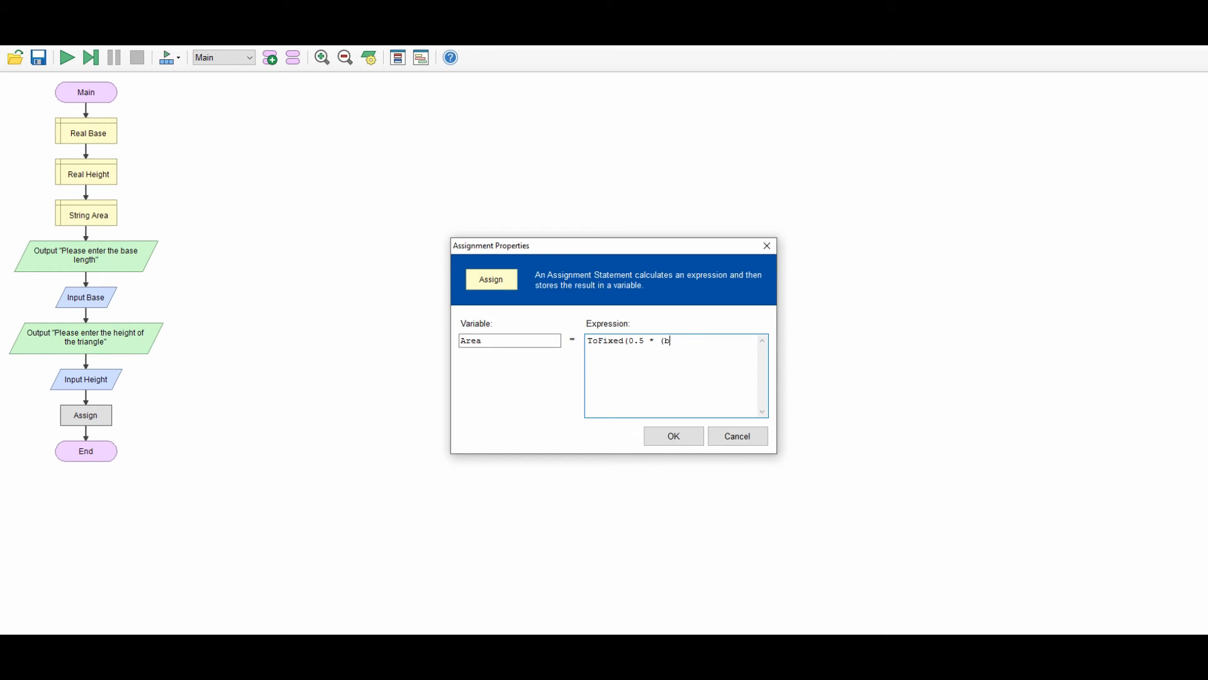
text(ase)
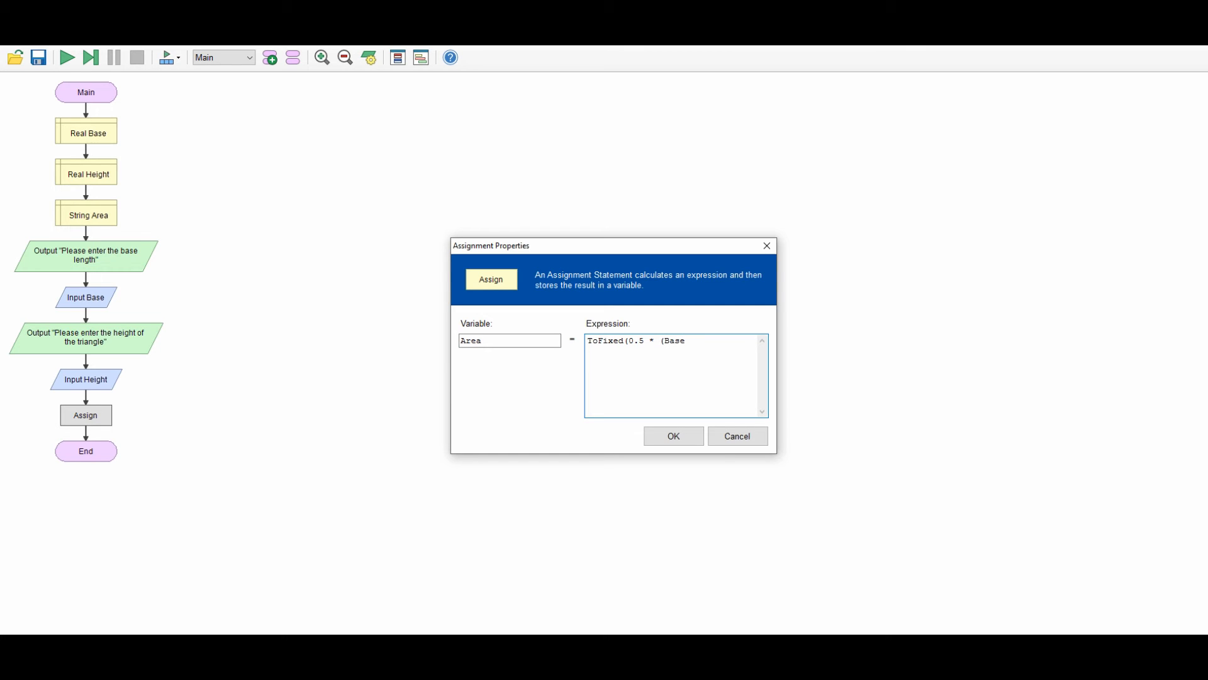
text(*B Heig)
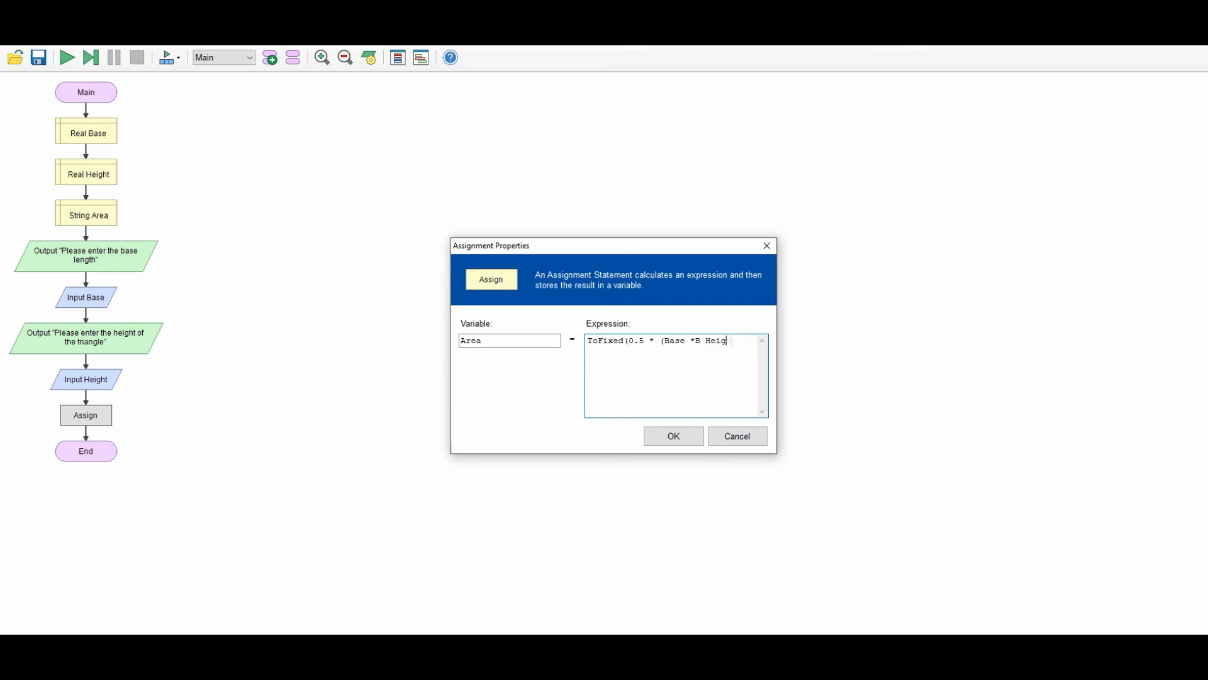
key(Backspace)
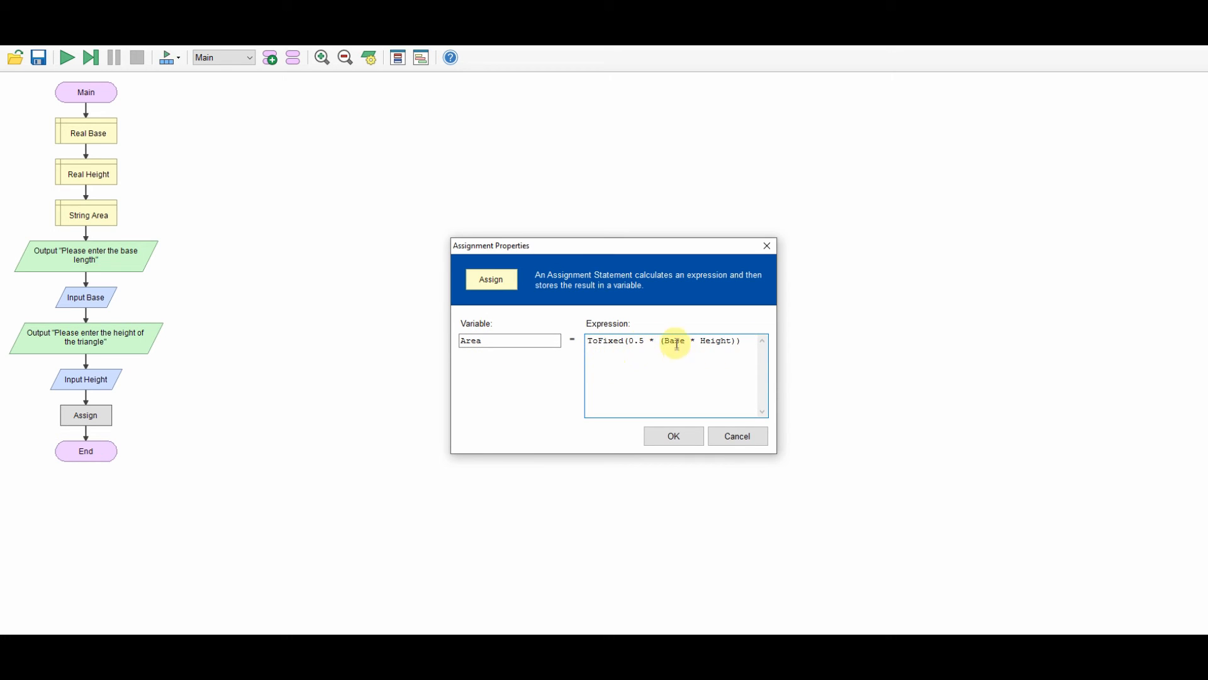
mouse_move(607, 341)
text(,2)
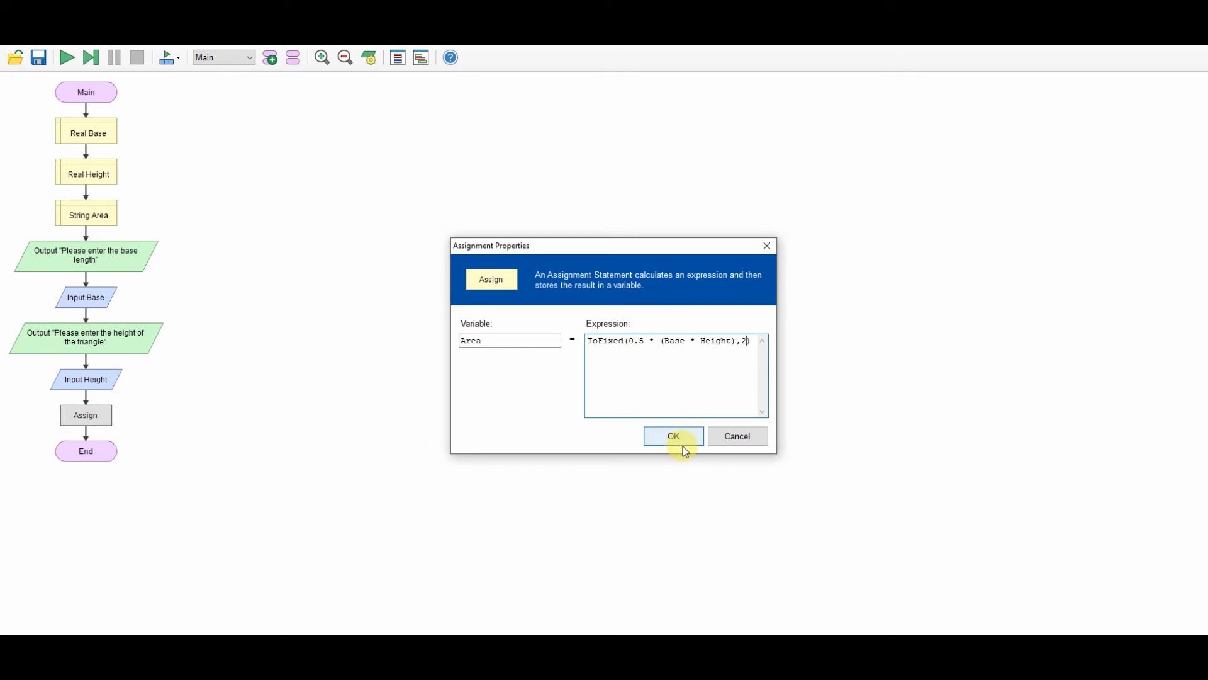
click(672, 435)
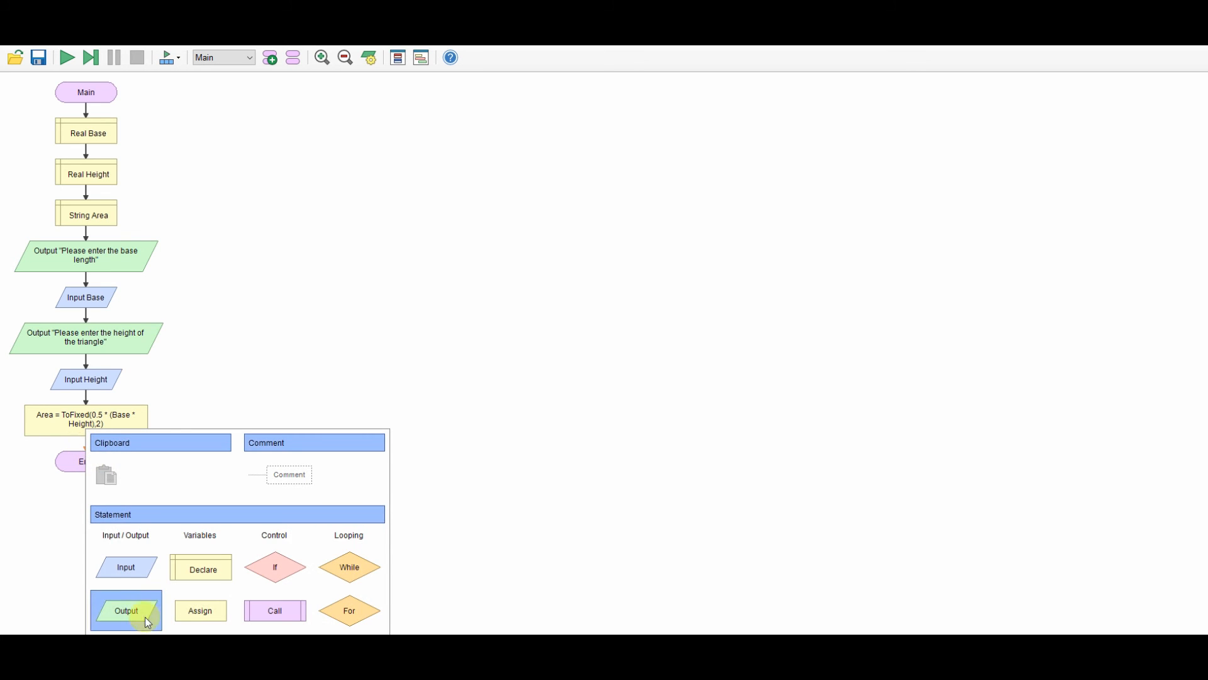
- Output "The area of this triangle is.."&Area after the calculation
click(126, 610)
text("The)
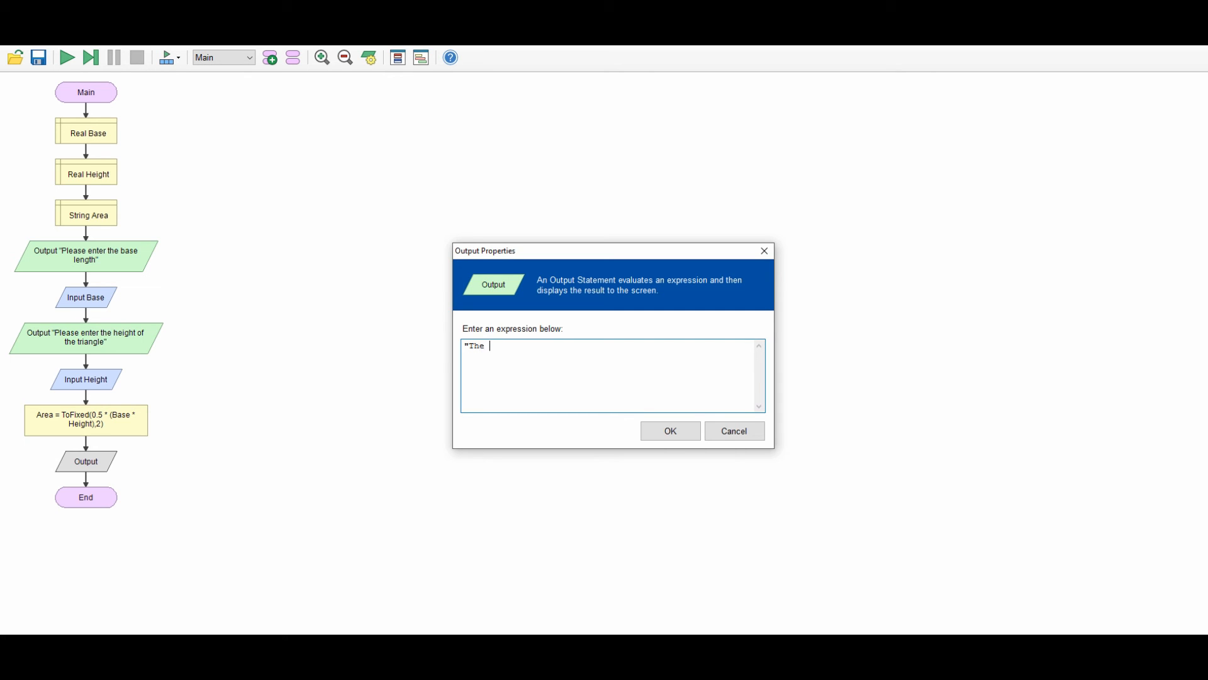
text(area of this triangle i)
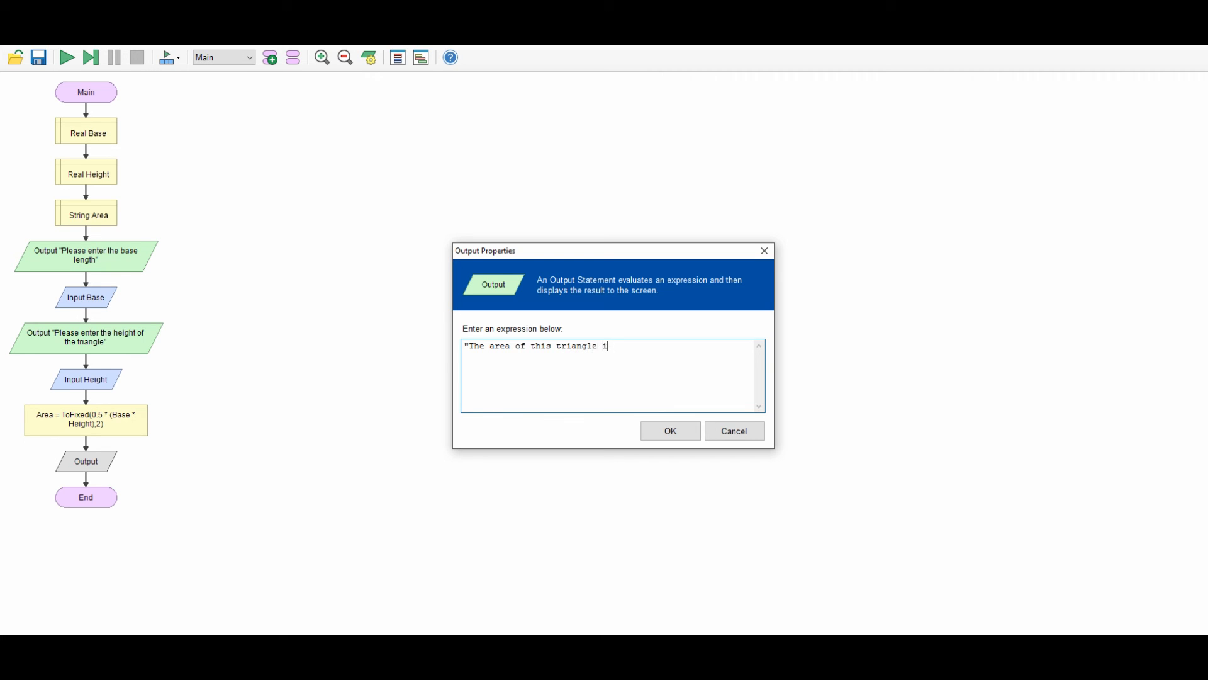
text(s..")
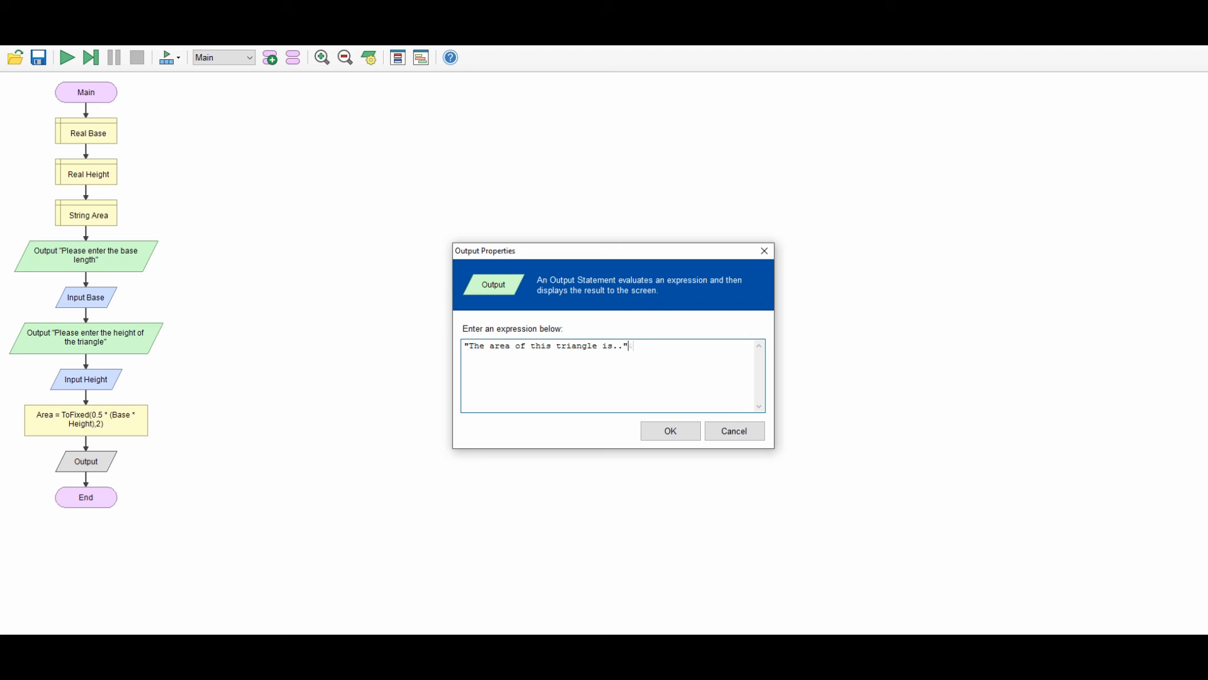
text(&Area)
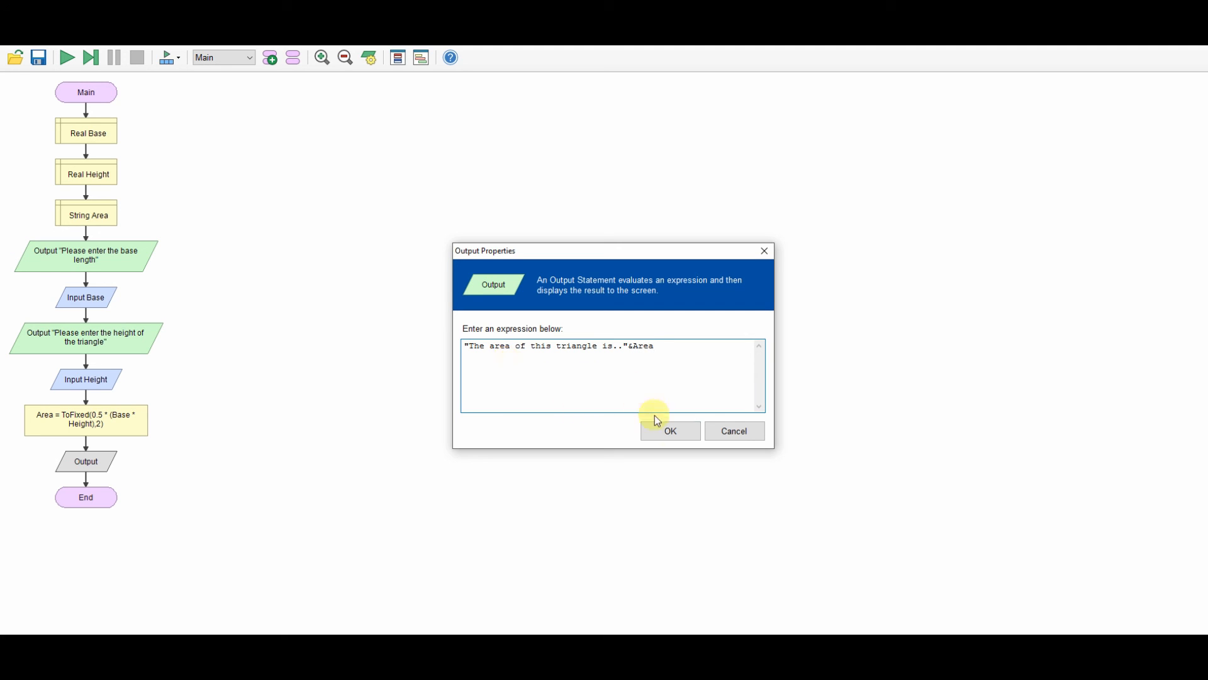
click(668, 429)
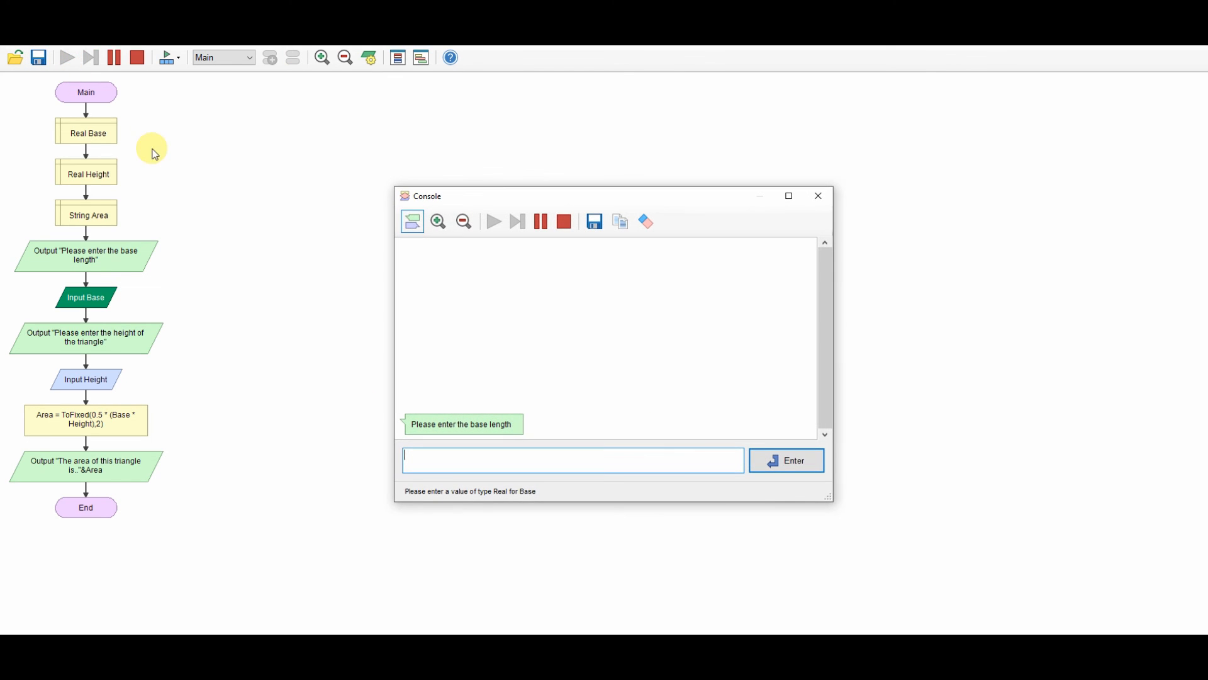
- Run the program entering base 5 and height 4, showing area 10.00
text(5)
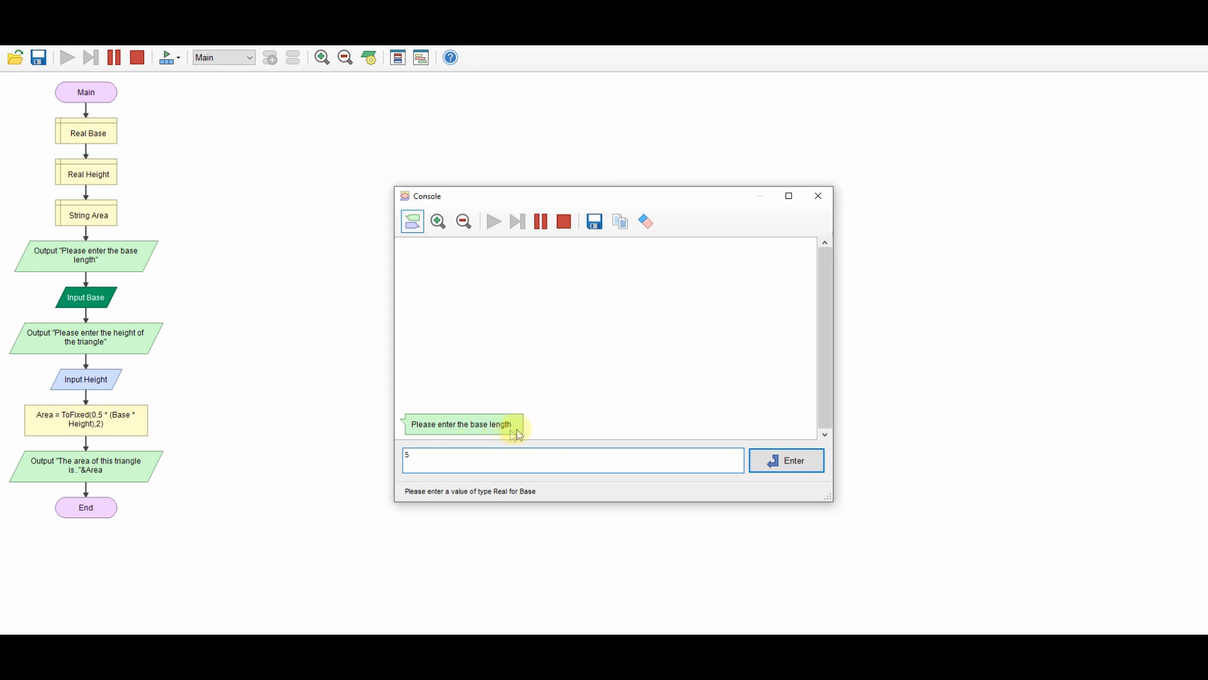
click(786, 459)
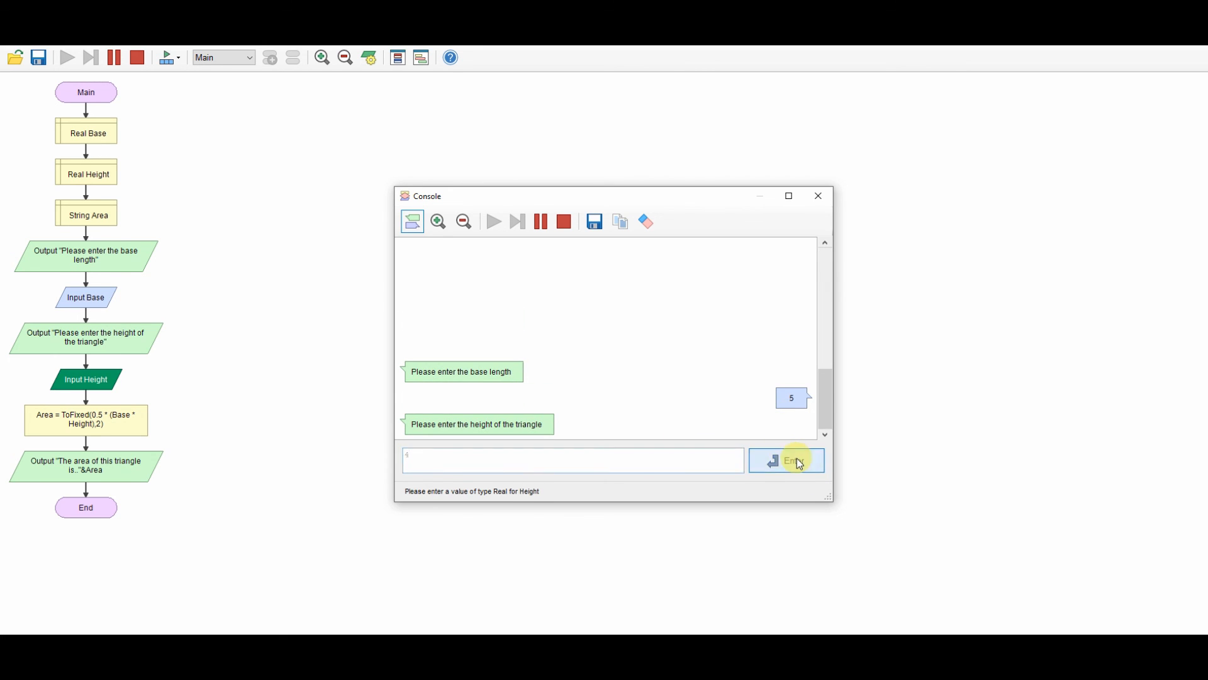
click(786, 460)
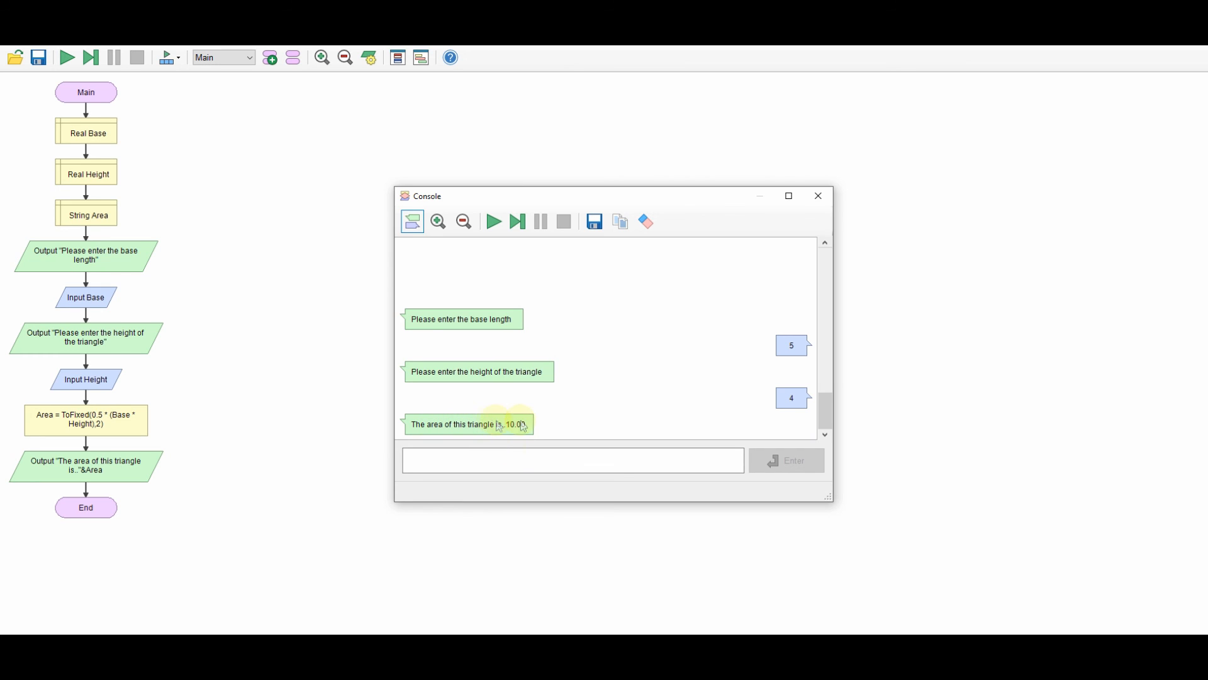